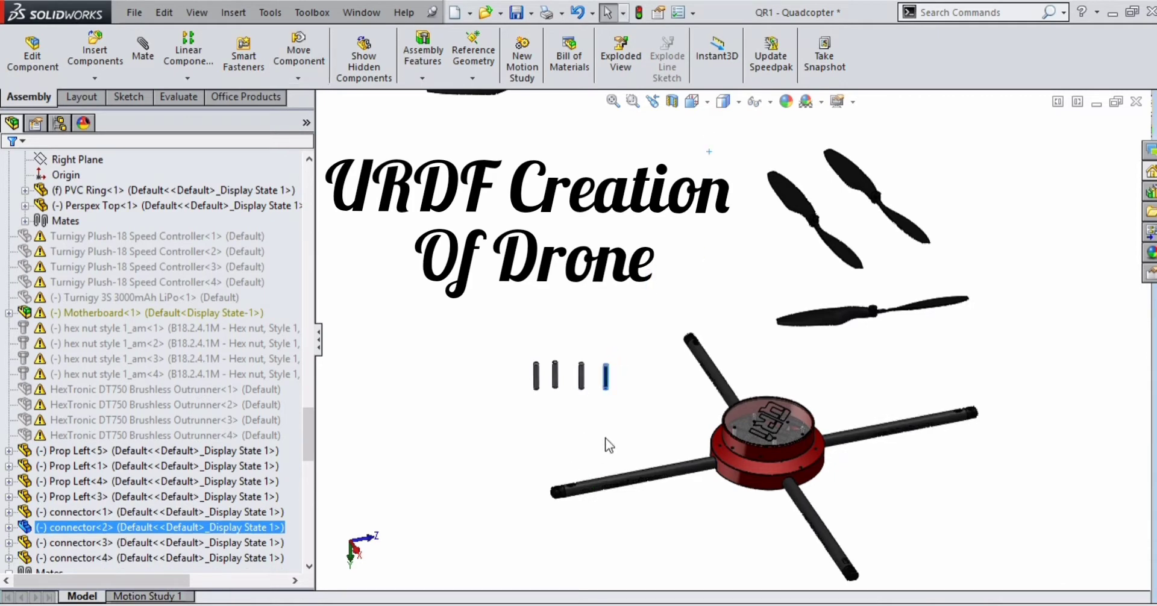
Concentrically mate connector pins 1–4 to the motor-mount holes at the four arm ends
{"action": "left_click", "coordinate": [148, 466]}
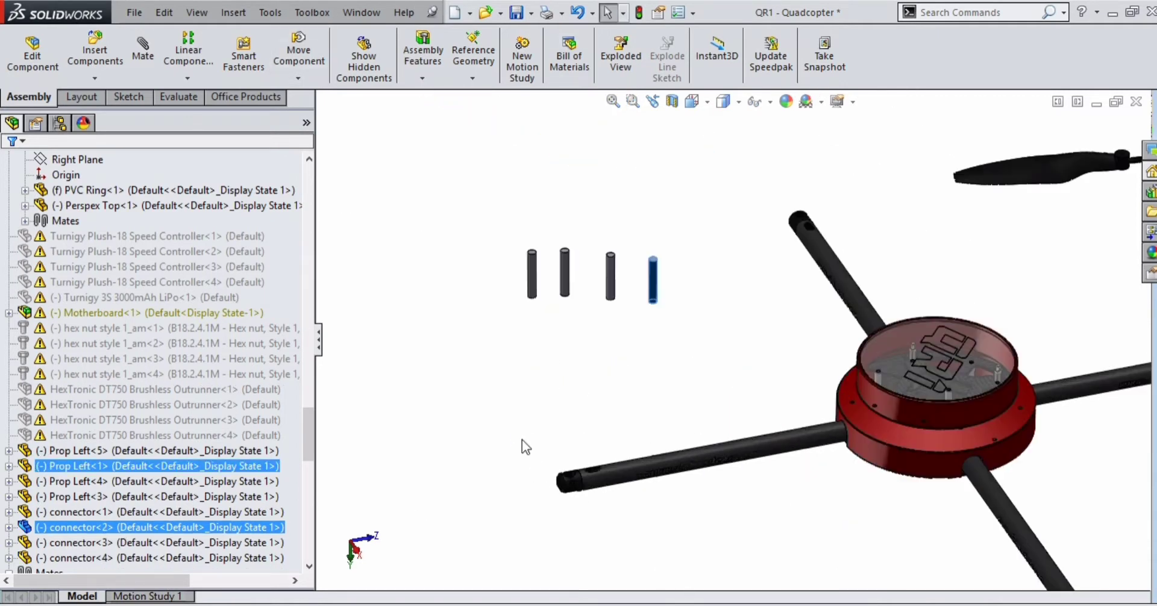
{"action": "left_click", "coordinate": [143, 55]}
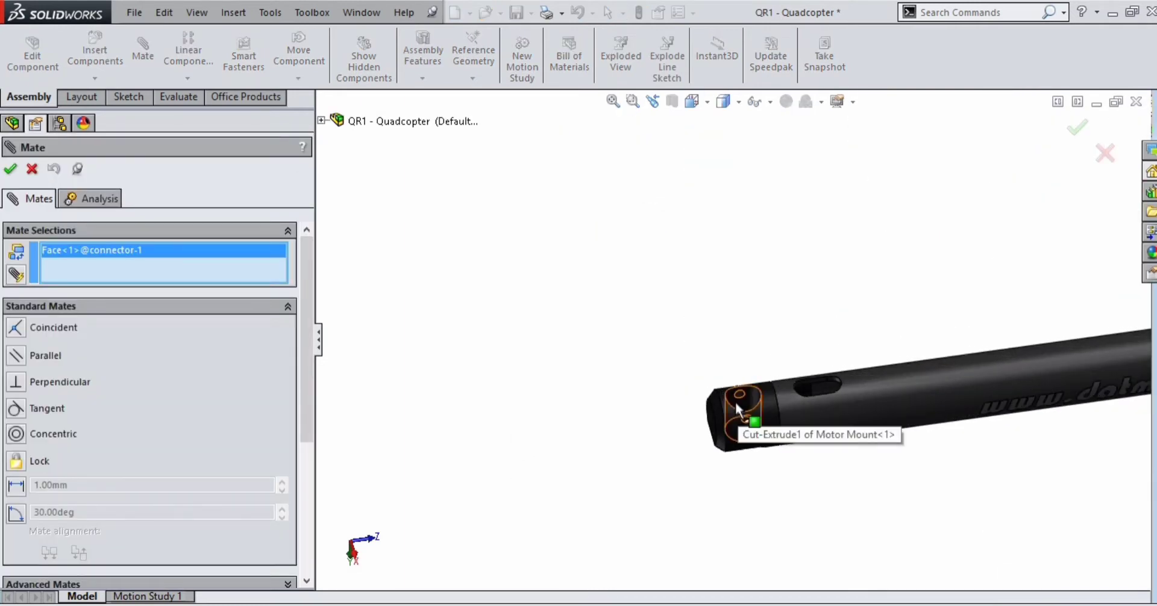
{"action": "left_click", "coordinate": [742, 409]}
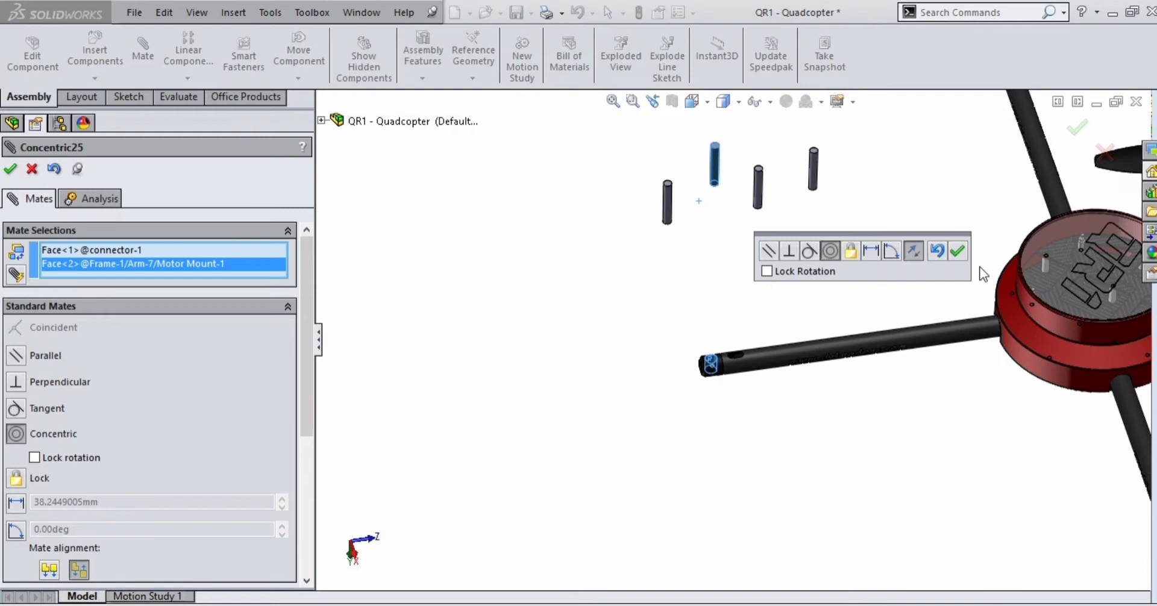
{"action": "left_click", "coordinate": [957, 251]}
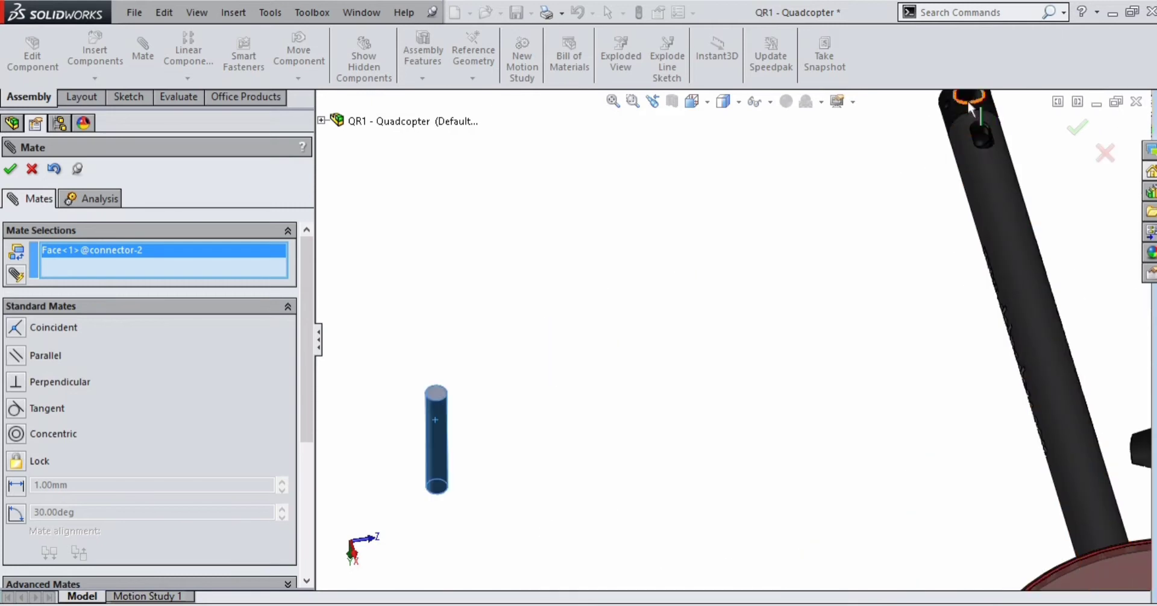
{"action": "left_click", "coordinate": [596, 254]}
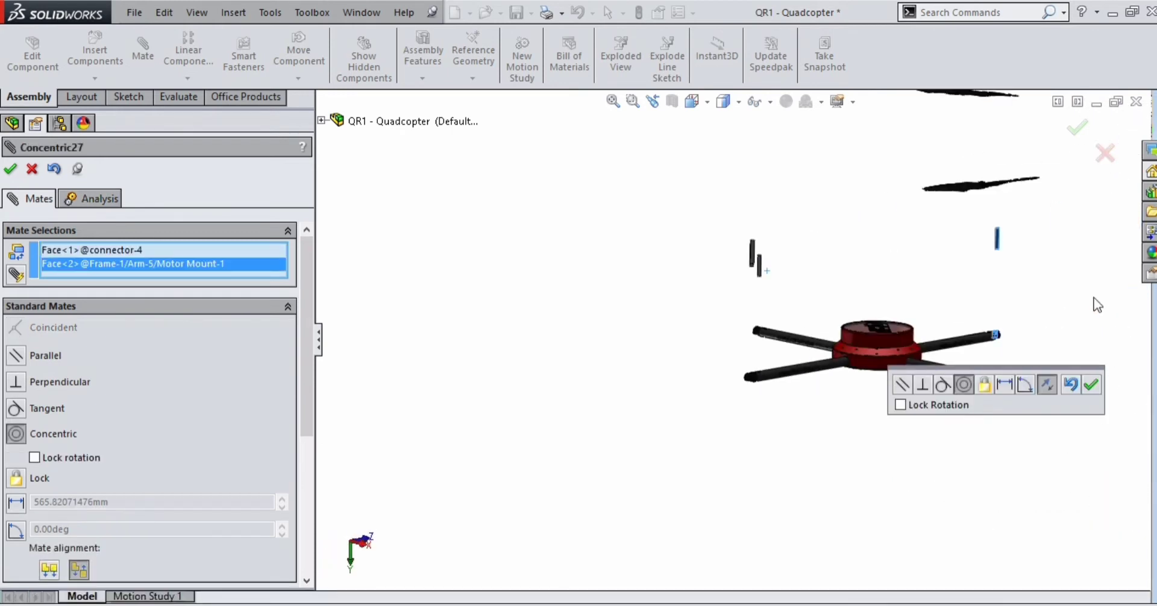
{"action": "left_click", "coordinate": [1090, 385]}
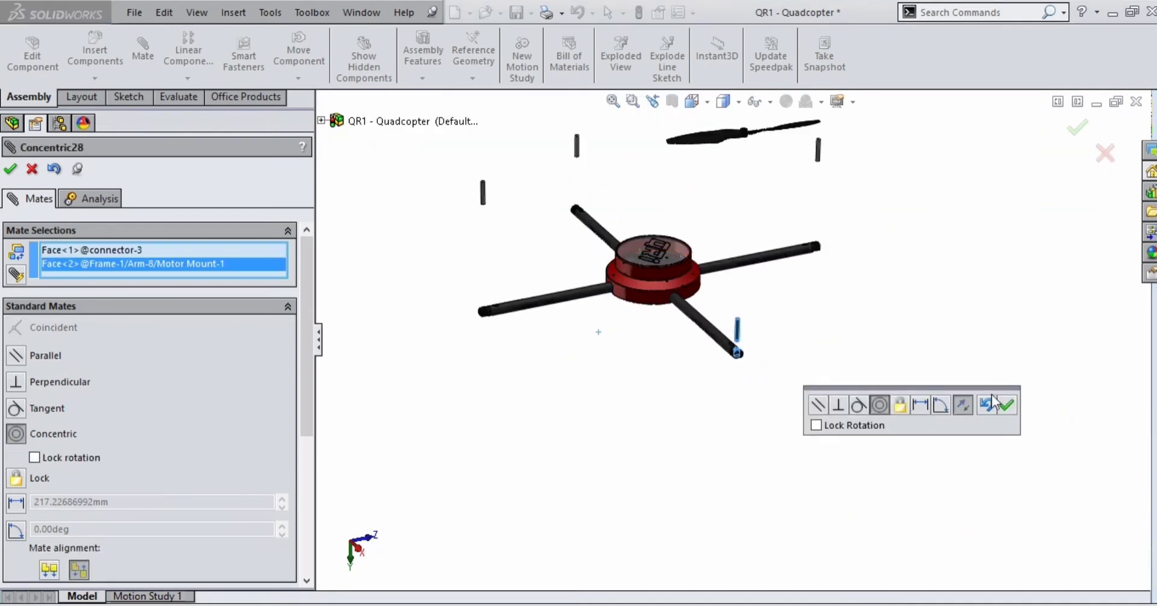
{"action": "left_click", "coordinate": [1008, 405]}
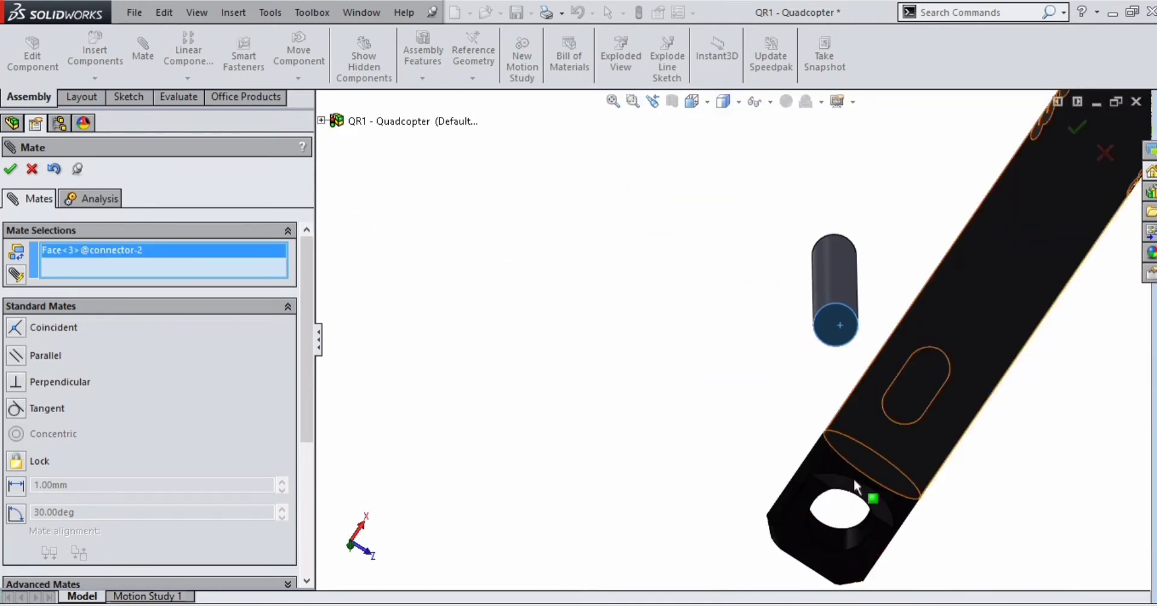
Coincident-mate the connector end faces to the arm end faces, then close the Mate tool
{"action": "left_click", "coordinate": [838, 508]}
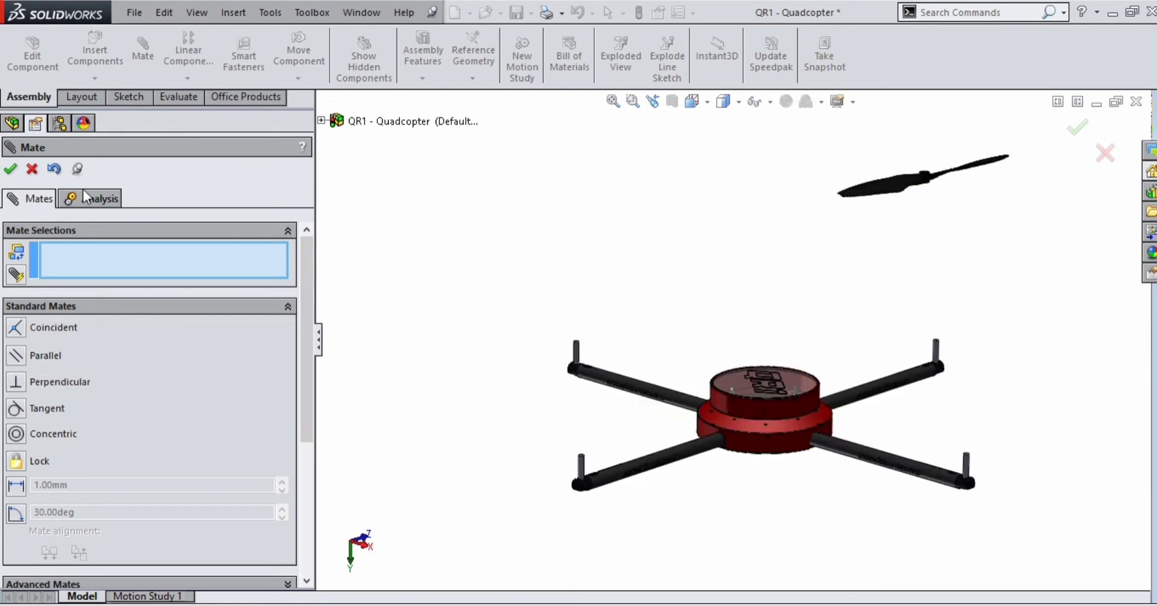
{"action": "left_click", "coordinate": [10, 169]}
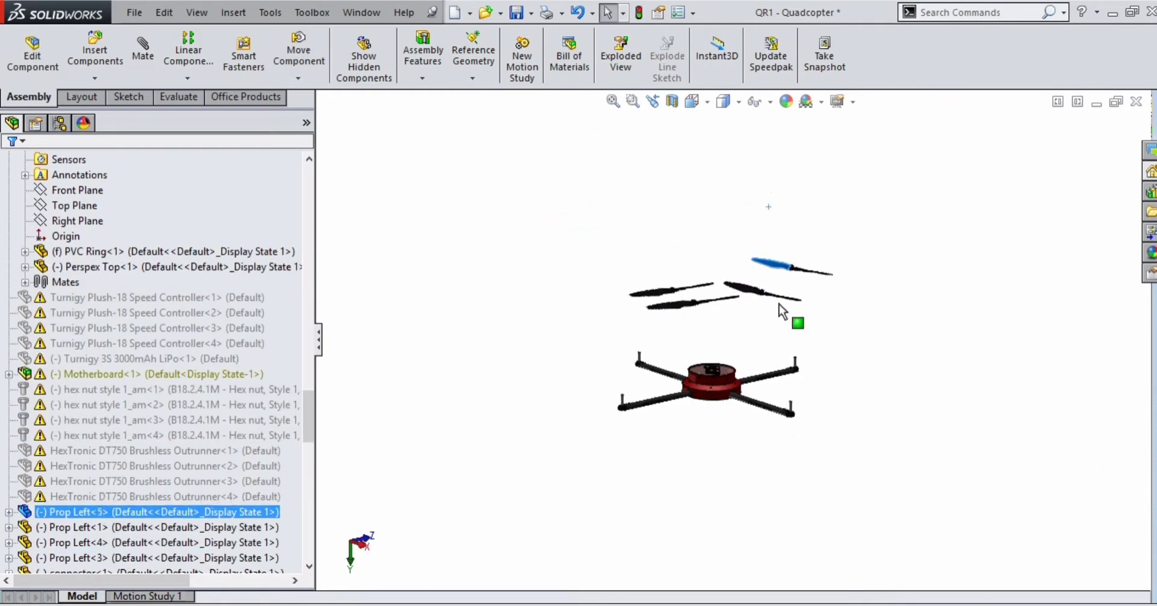
Coincident-mate a Prop Left hub face onto the top edge of connector-2
{"action": "left_click", "coordinate": [143, 53]}
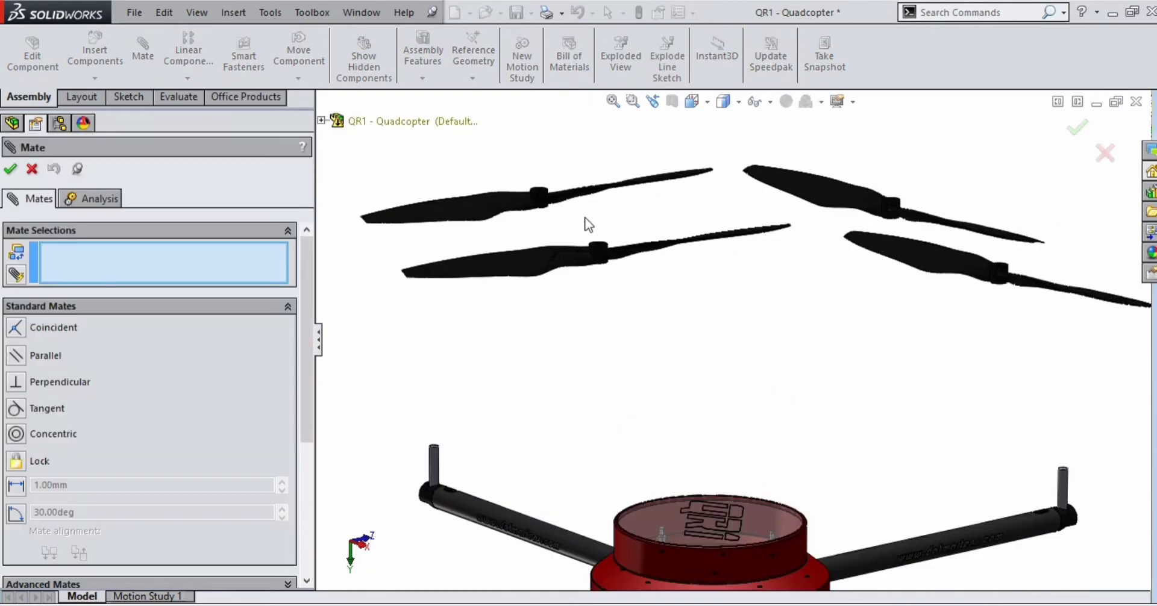
{"action": "left_click", "coordinate": [709, 148]}
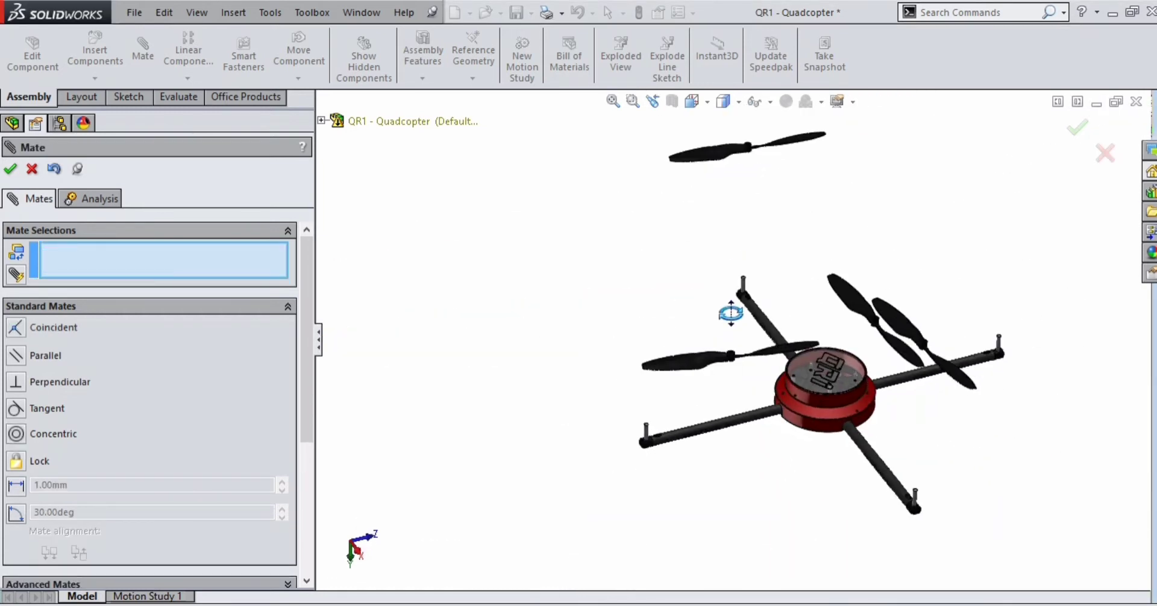
{"action": "left_click", "coordinate": [745, 147]}
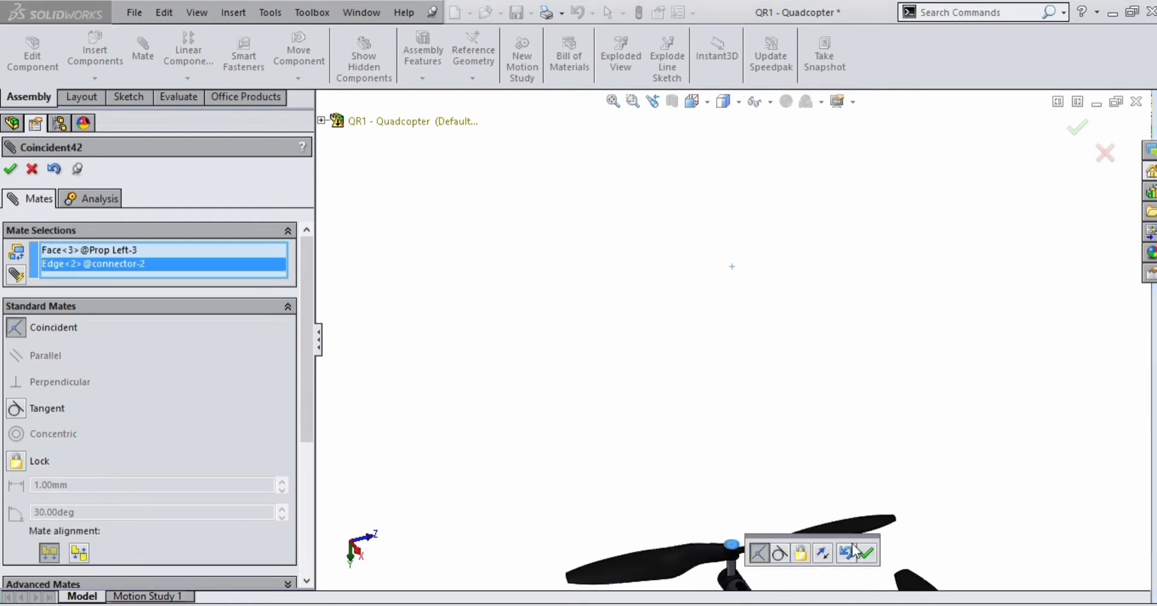
{"action": "left_click", "coordinate": [868, 554]}
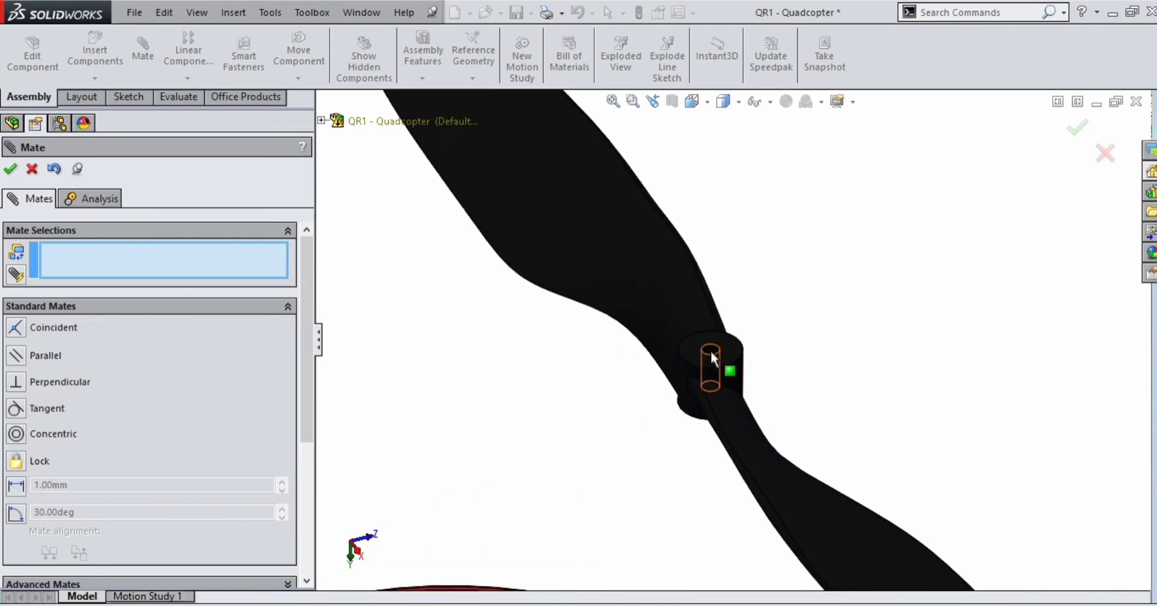
Concentrically mate the propeller hub holes, including Prop Left<4>, to their connectors and close Mate
{"action": "left_click", "coordinate": [729, 371]}
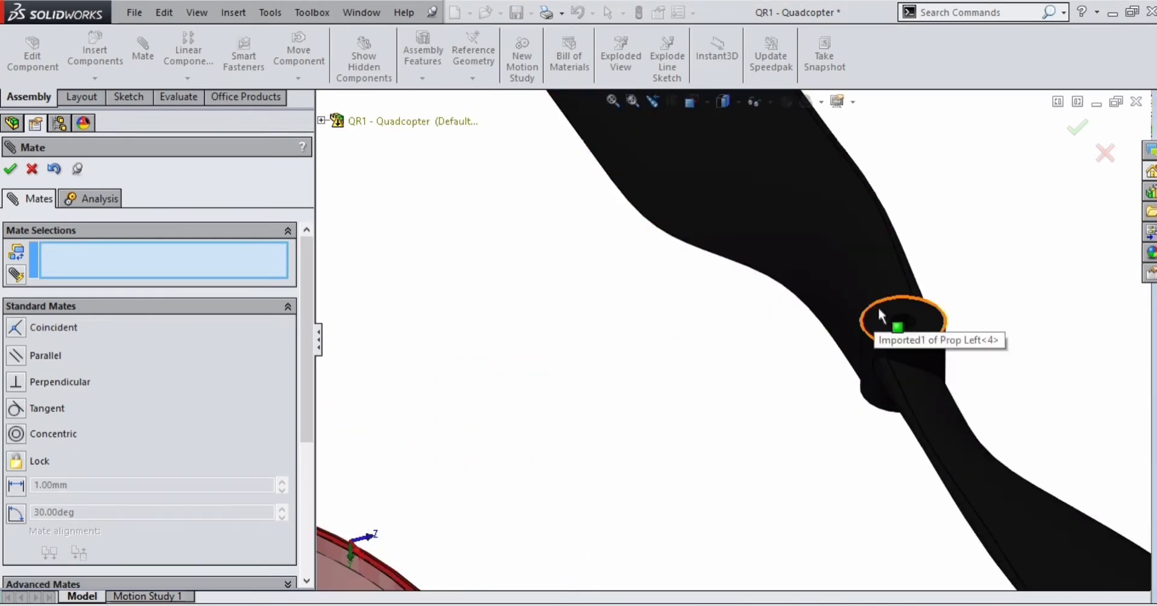
{"action": "left_click", "coordinate": [896, 327]}
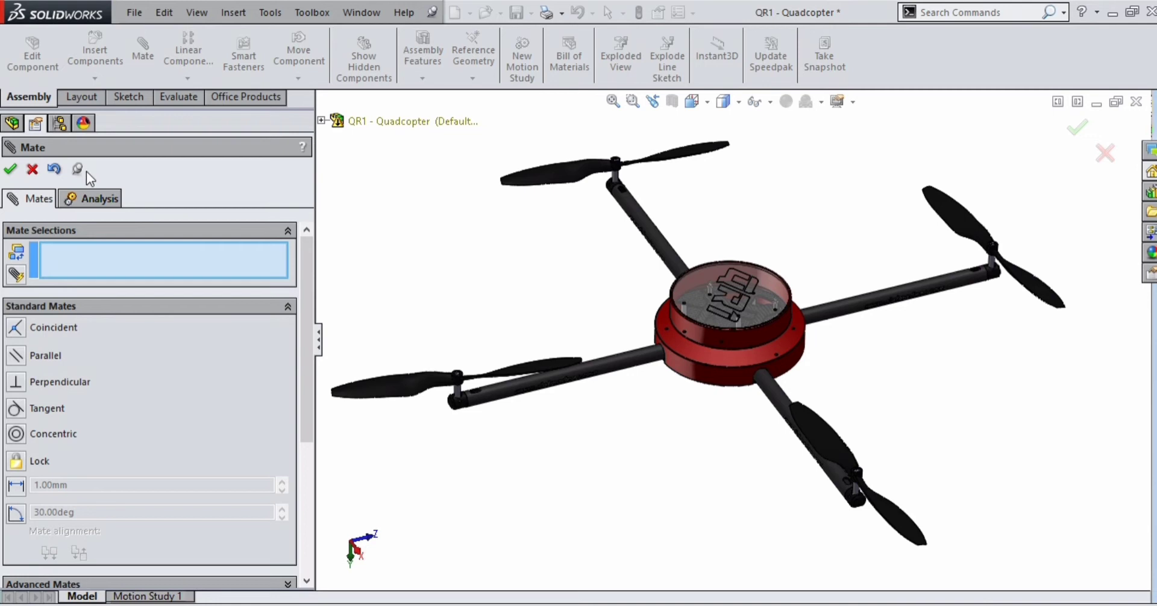
{"action": "left_click", "coordinate": [11, 169]}
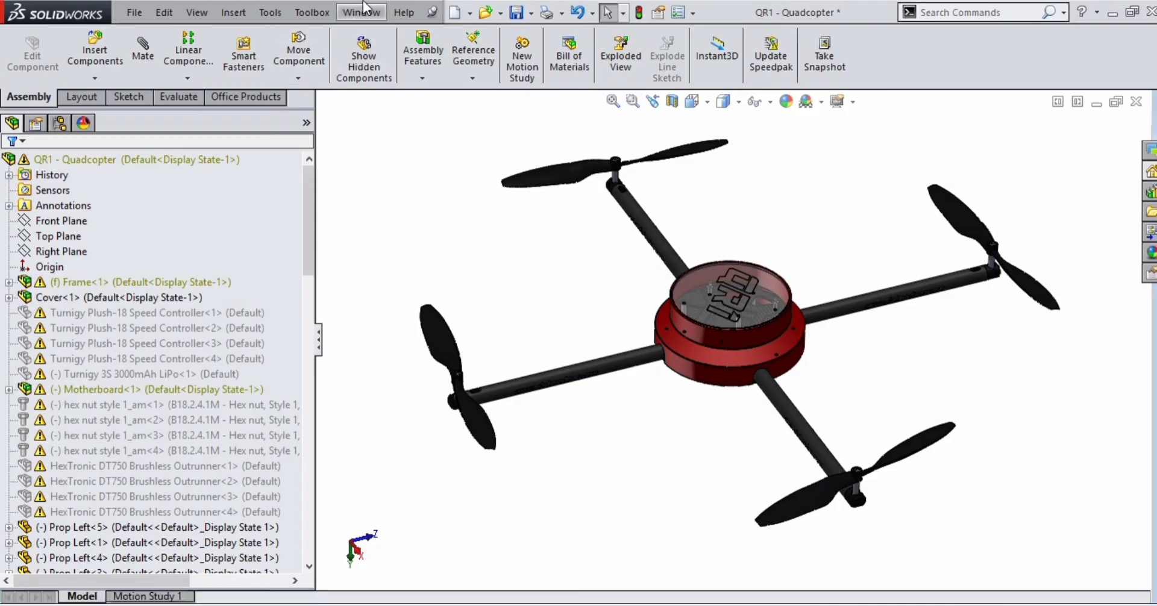
{"action": "left_click", "coordinate": [134, 12]}
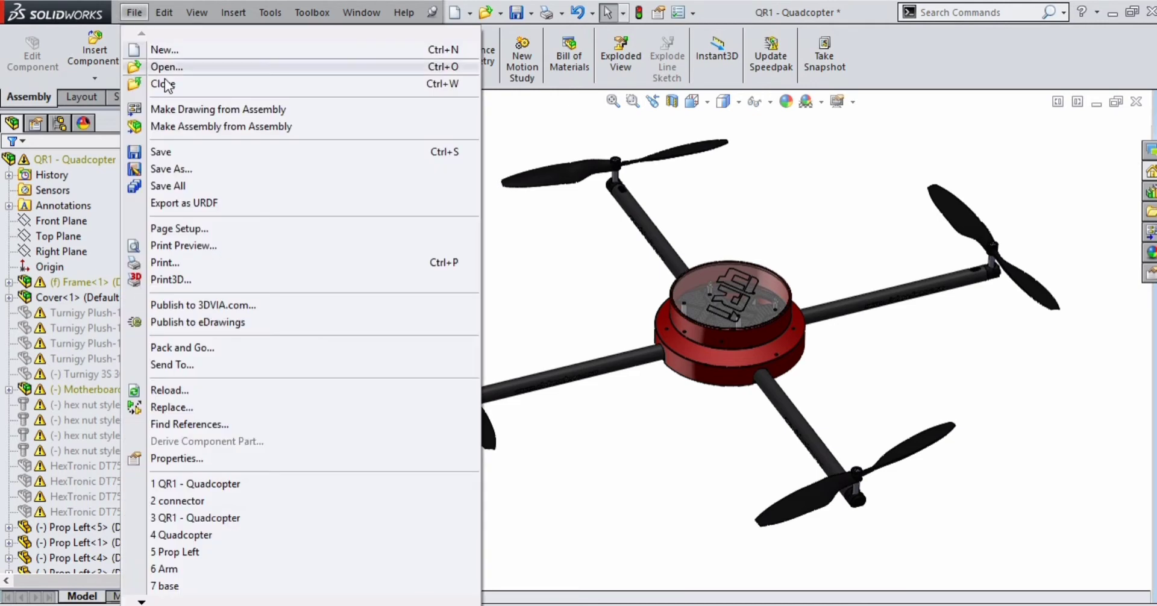
{"action": "mouse_move", "coordinate": [378, 588]}
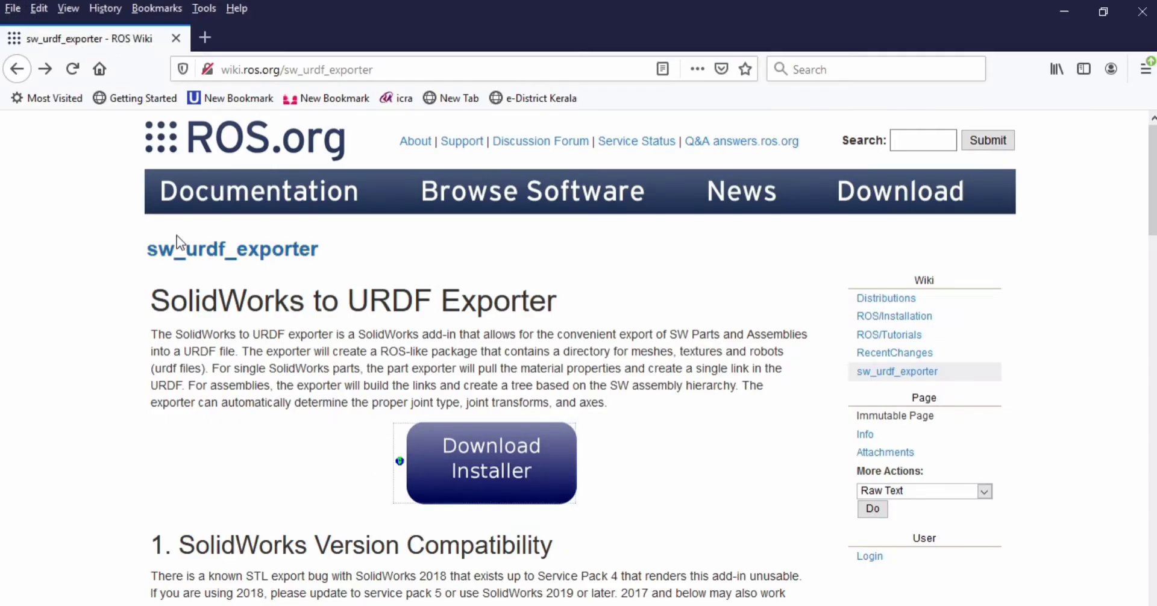
{"action": "mouse_move", "coordinate": [472, 450]}
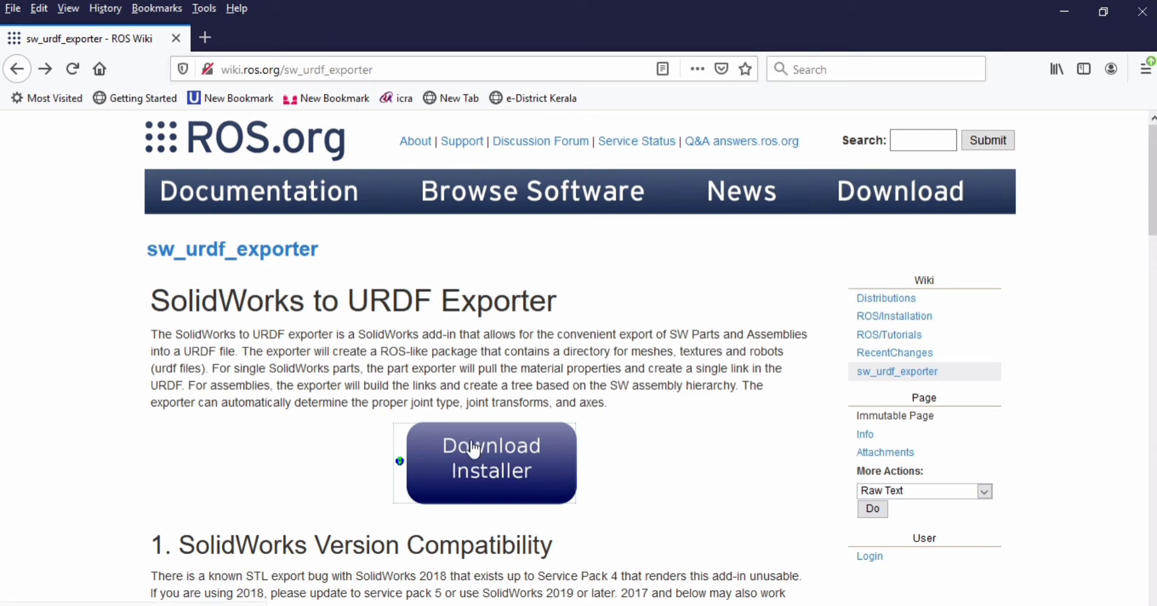
{"action": "scroll", "scroll_direction": "down", "scroll_amount": 3}
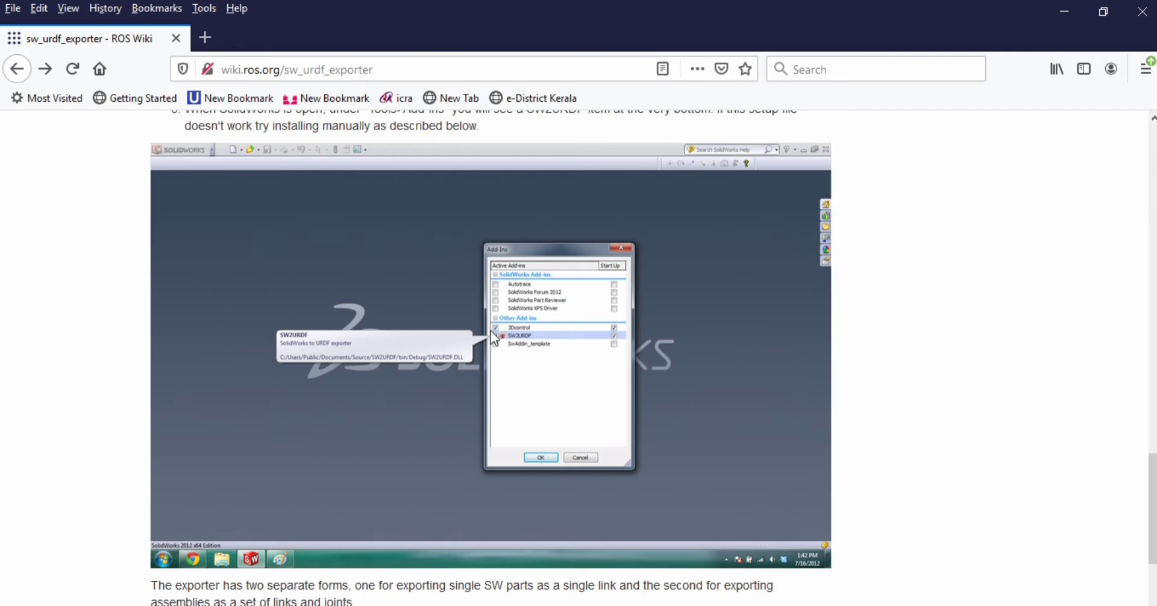
{"action": "scroll", "scroll_direction": "down", "scroll_amount": 3}
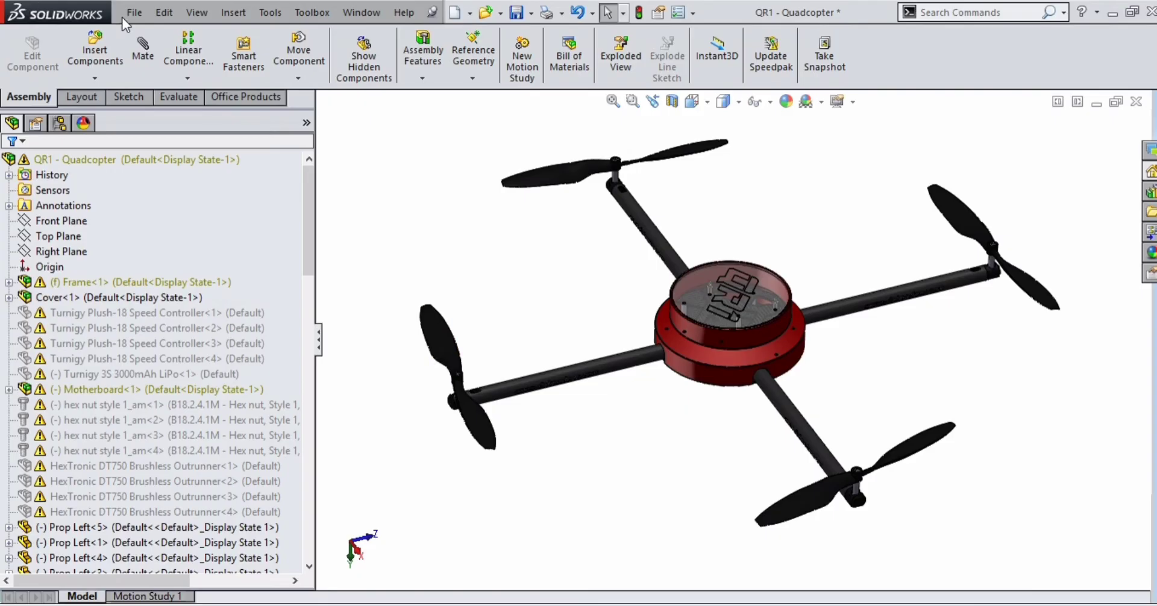
Export as URDF with base_link made of cover, arms and connectors, and four child links
{"action": "left_click", "coordinate": [133, 12]}
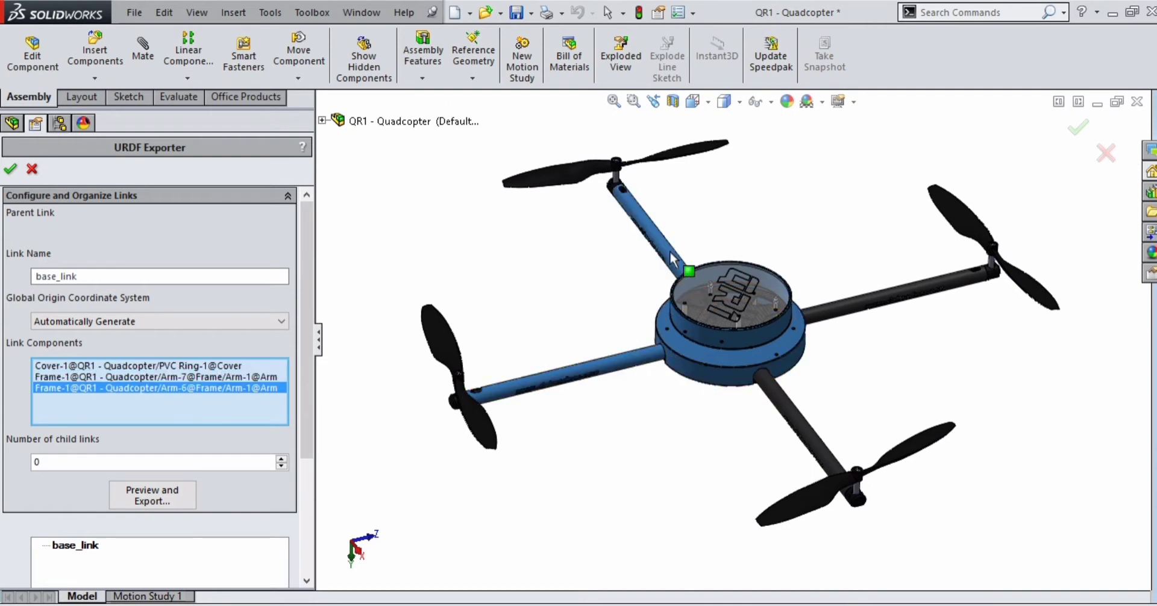
{"action": "left_click", "coordinate": [819, 458]}
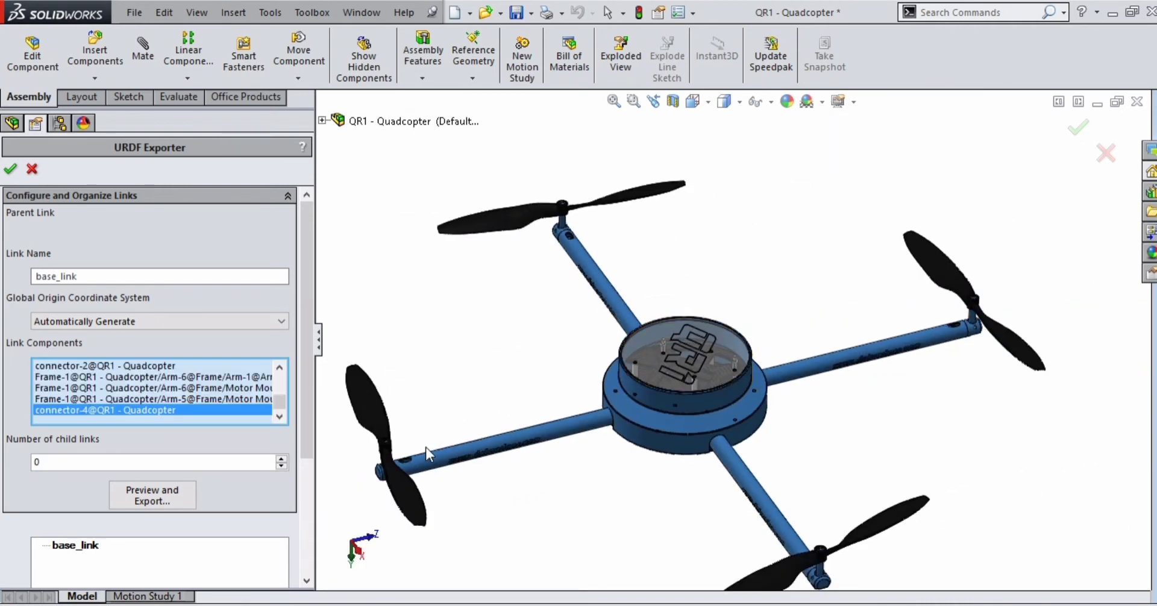
{"action": "double_click", "coordinate": [75, 545]}
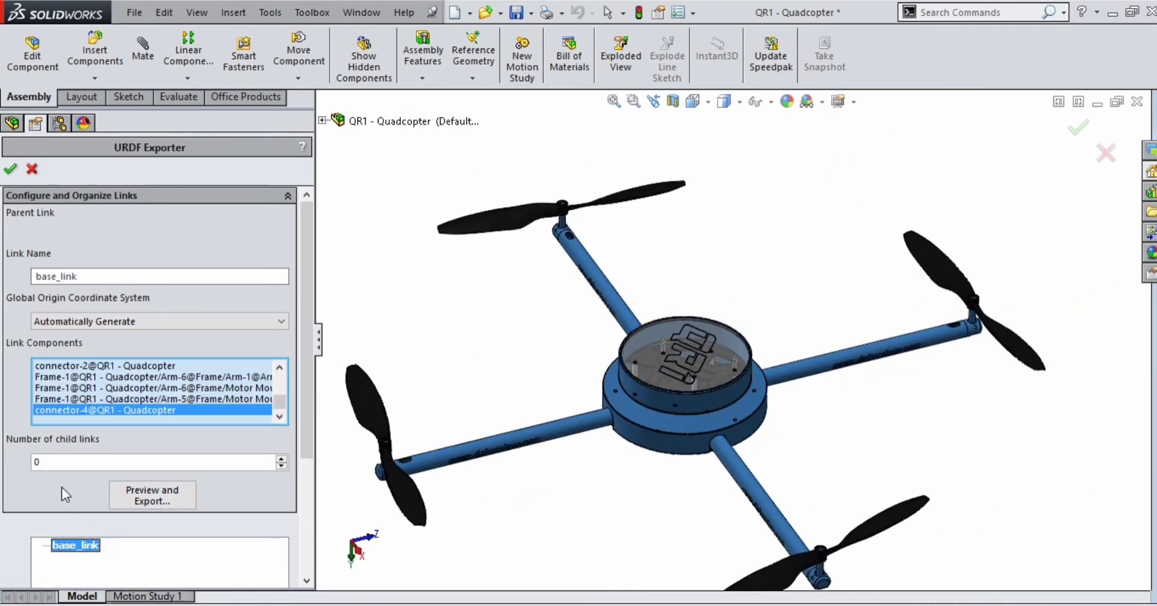
{"action": "left_click", "coordinate": [282, 458]}
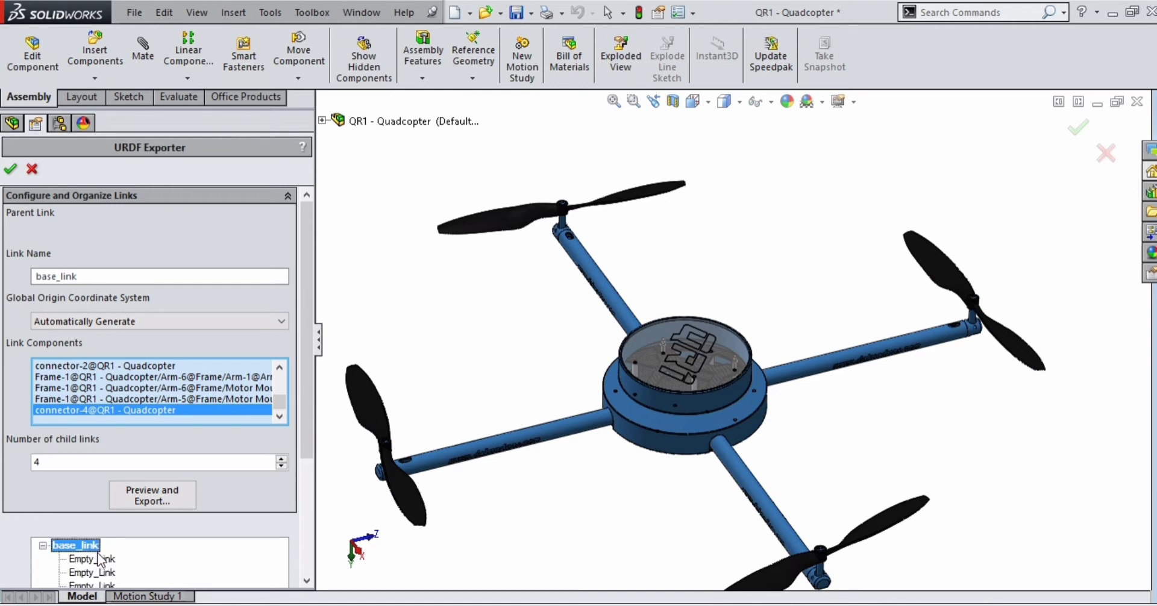
Name the first child link prop1 with continuous joint prop1_joint on the upper-left propeller
{"action": "left_click", "coordinate": [91, 559]}
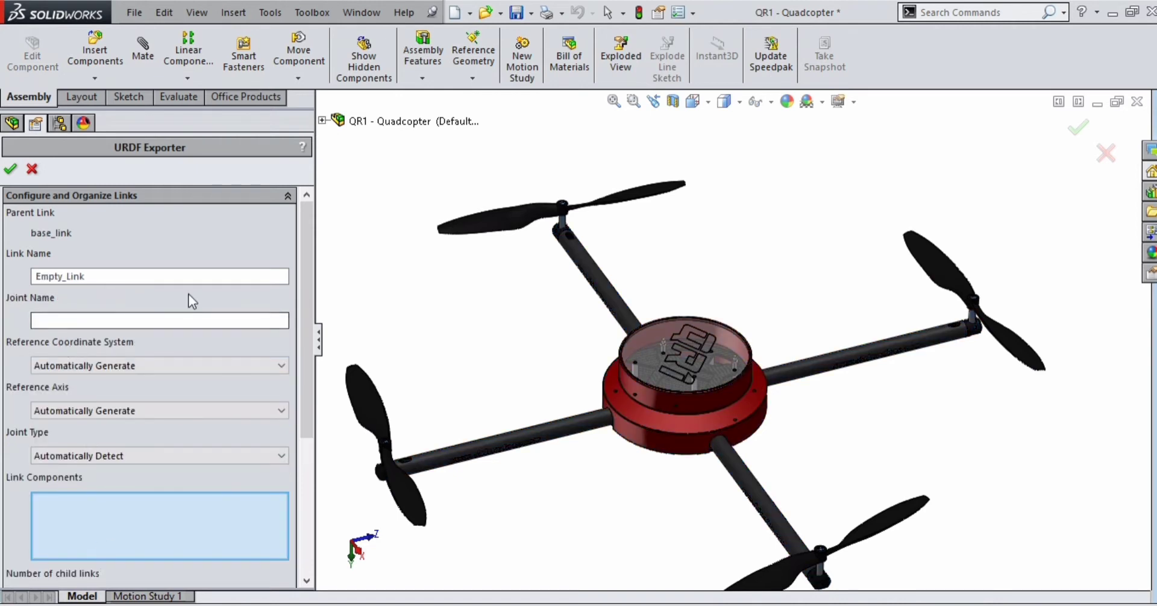
{"action": "triple_click", "coordinate": [159, 276]}
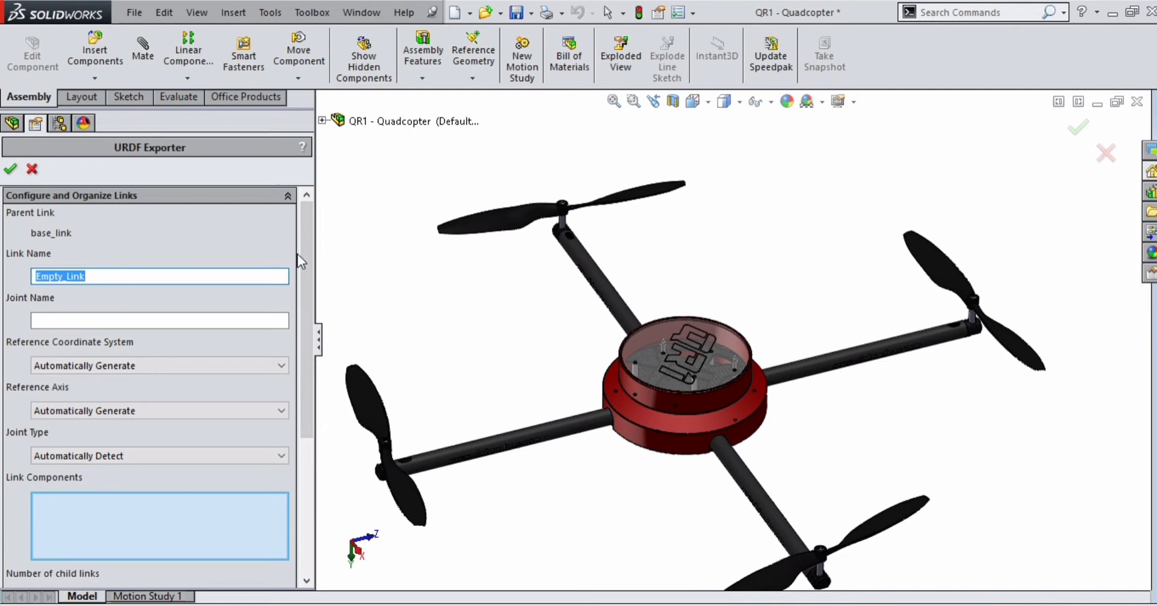
{"action": "type", "text": "prop1"}
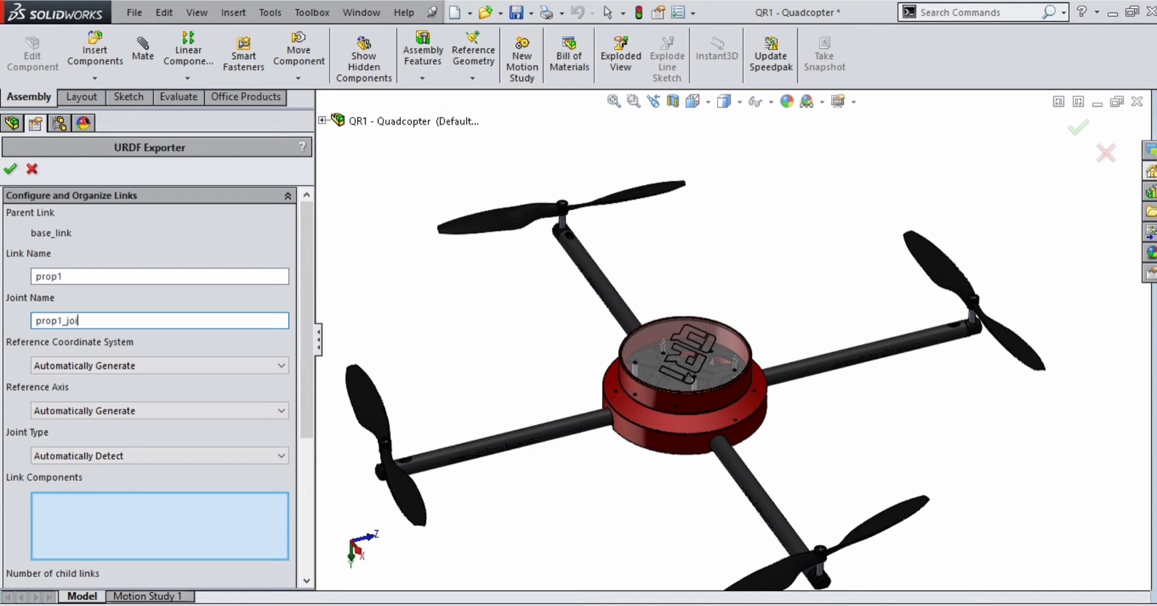
{"action": "type", "text": "int"}
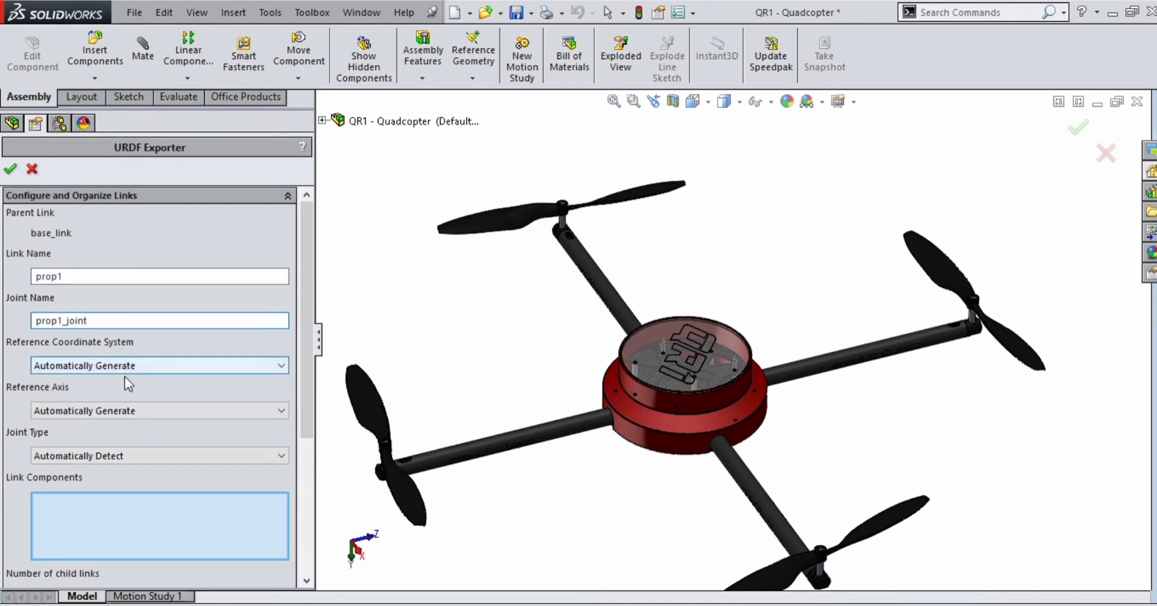
{"action": "left_click", "coordinate": [154, 455]}
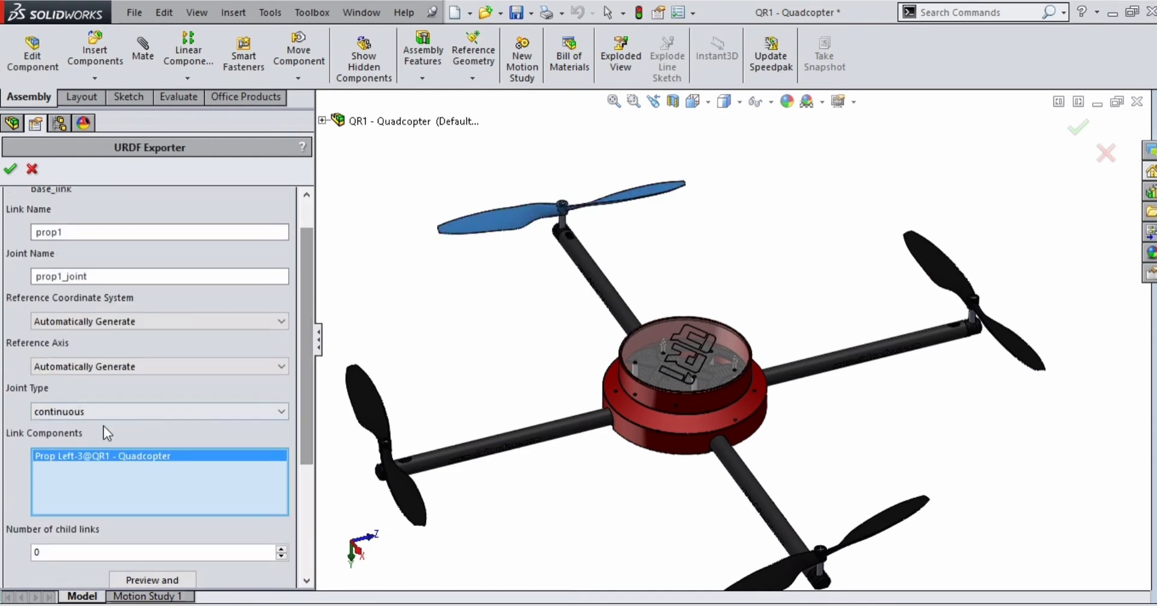
{"action": "scroll", "scroll_direction": "down", "scroll_amount": 3}
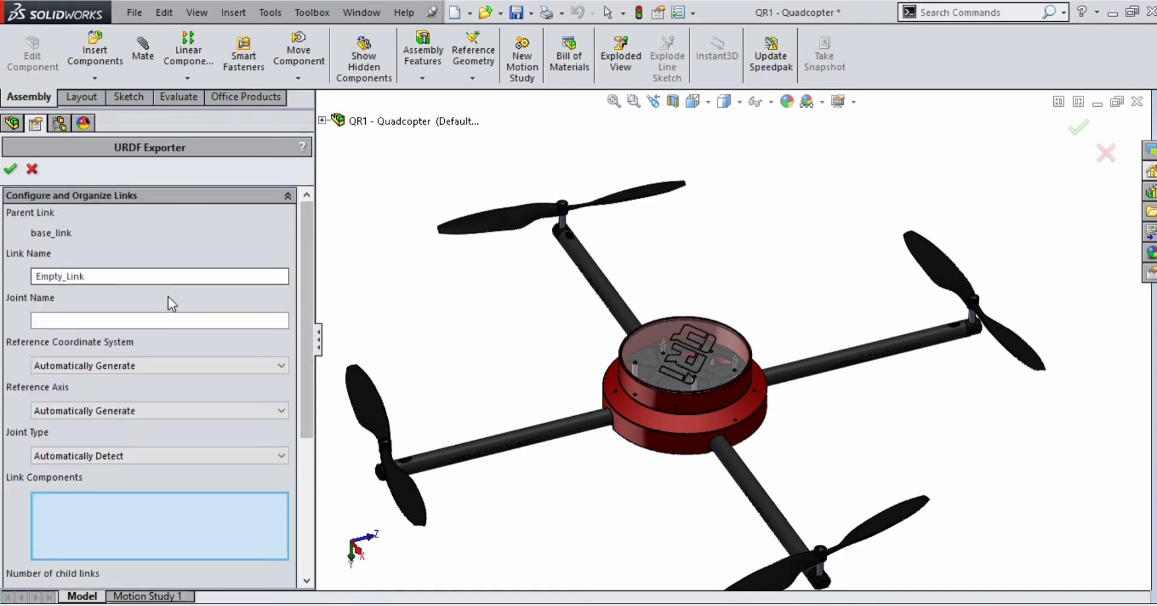
Name the child link prop2 with continuous prop2_joint, assigning the right-hand propeller
{"action": "type", "text": "prop2_joint"}
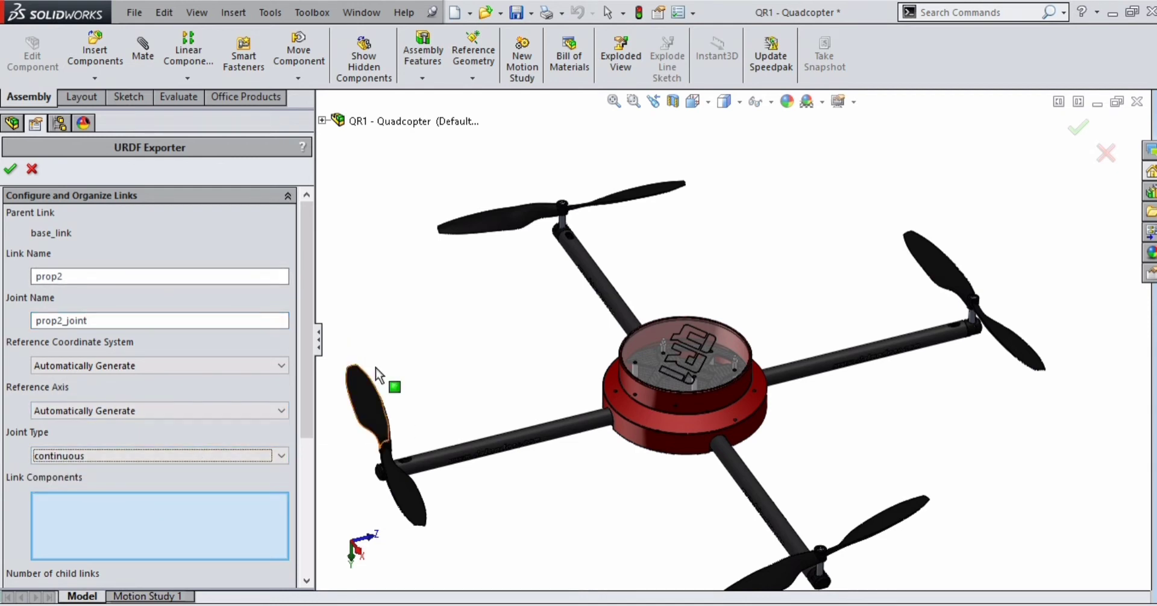
{"action": "left_click", "coordinate": [966, 295]}
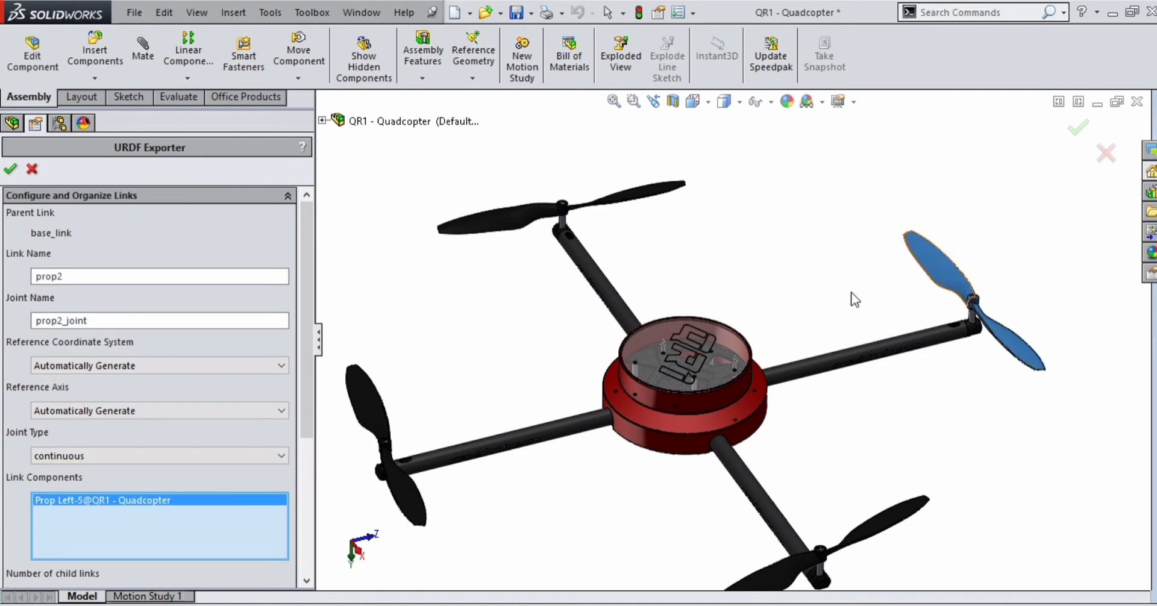
{"action": "scroll", "scroll_direction": "down", "scroll_amount": 3}
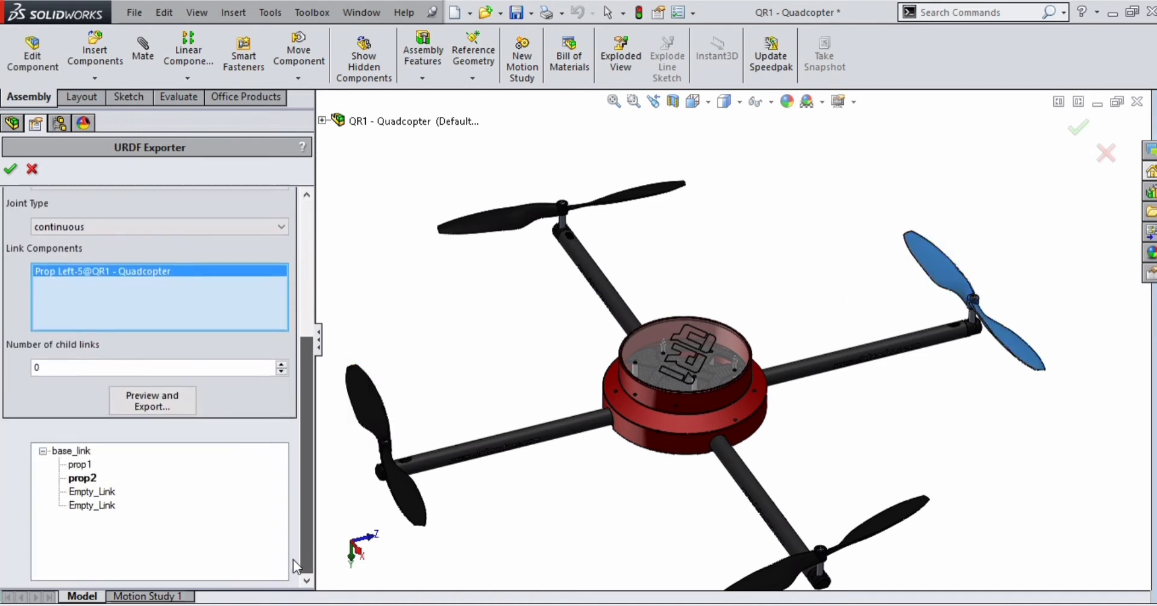
{"action": "left_click", "coordinate": [95, 492]}
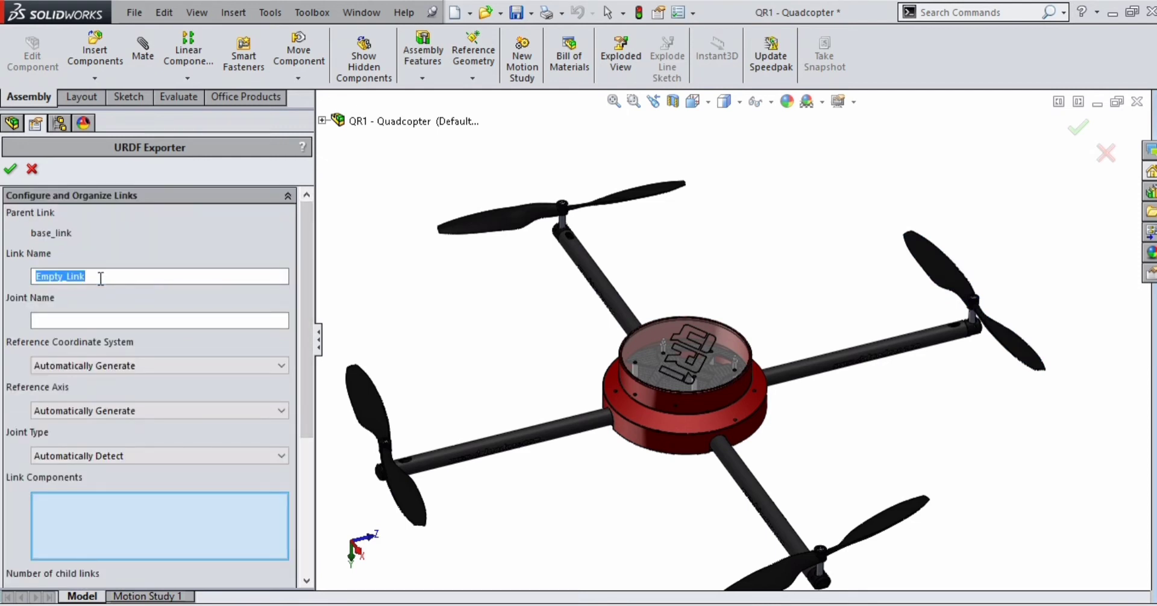
Name the third child link prop3 with joint prop3_joint set to continuous
{"action": "type", "text": "prop3"}
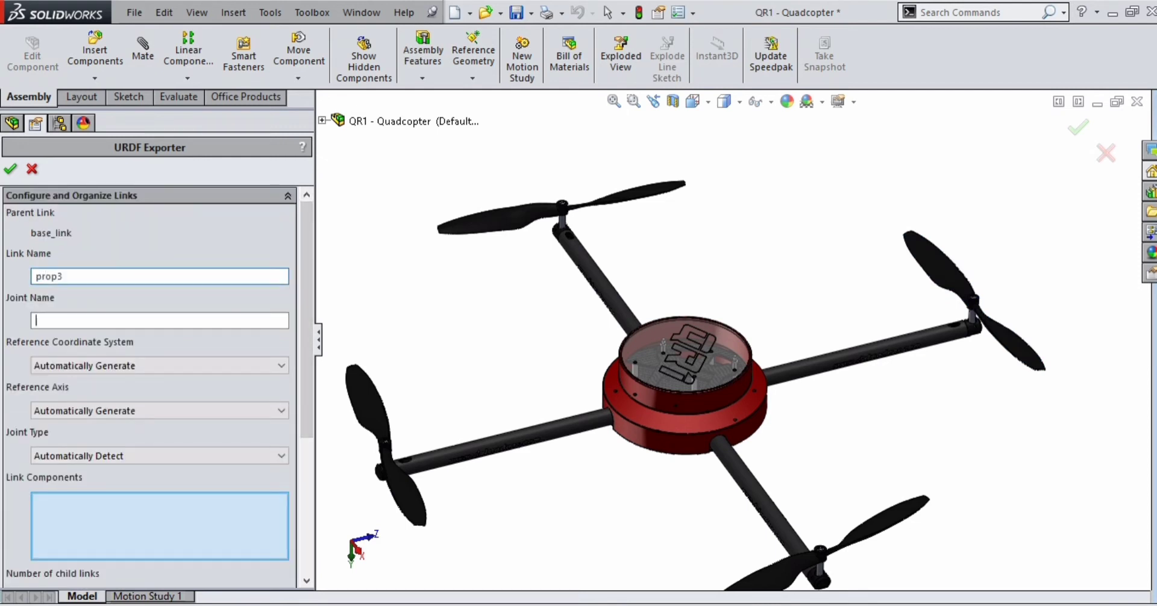
{"action": "type", "text": "prop"}
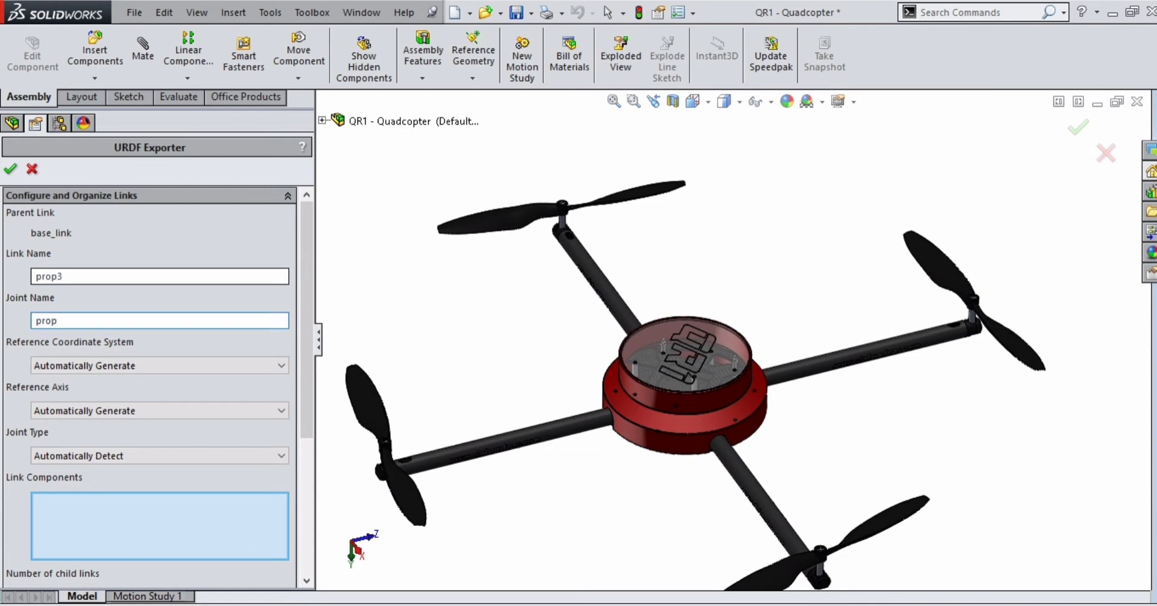
{"action": "type", "text": "prop3_joi"}
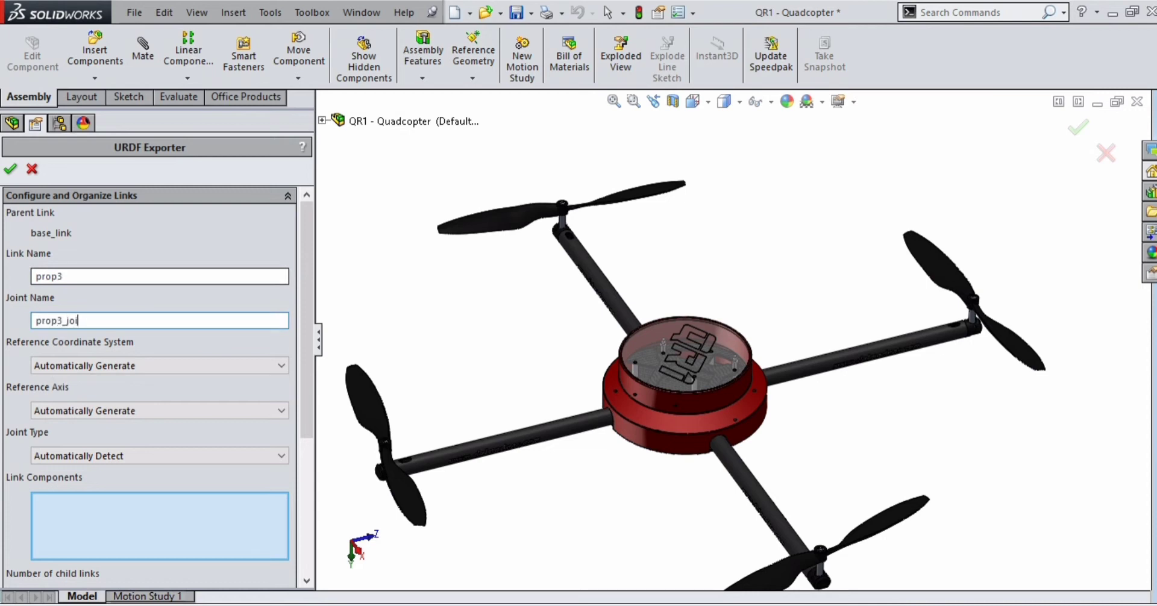
{"action": "left_click", "coordinate": [157, 455]}
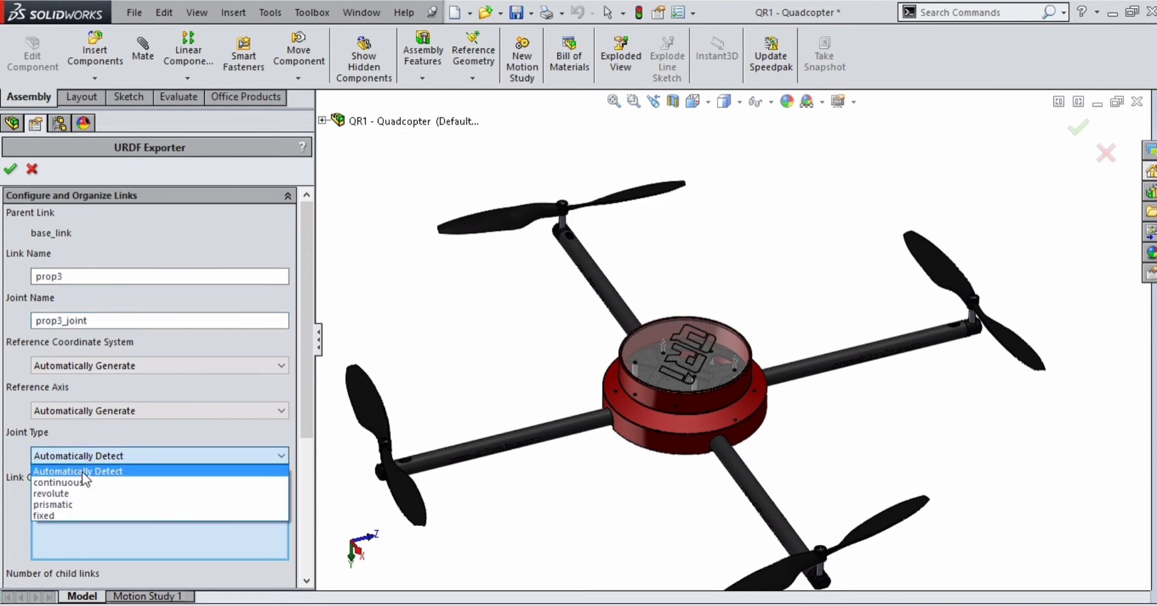
{"action": "left_click", "coordinate": [59, 482]}
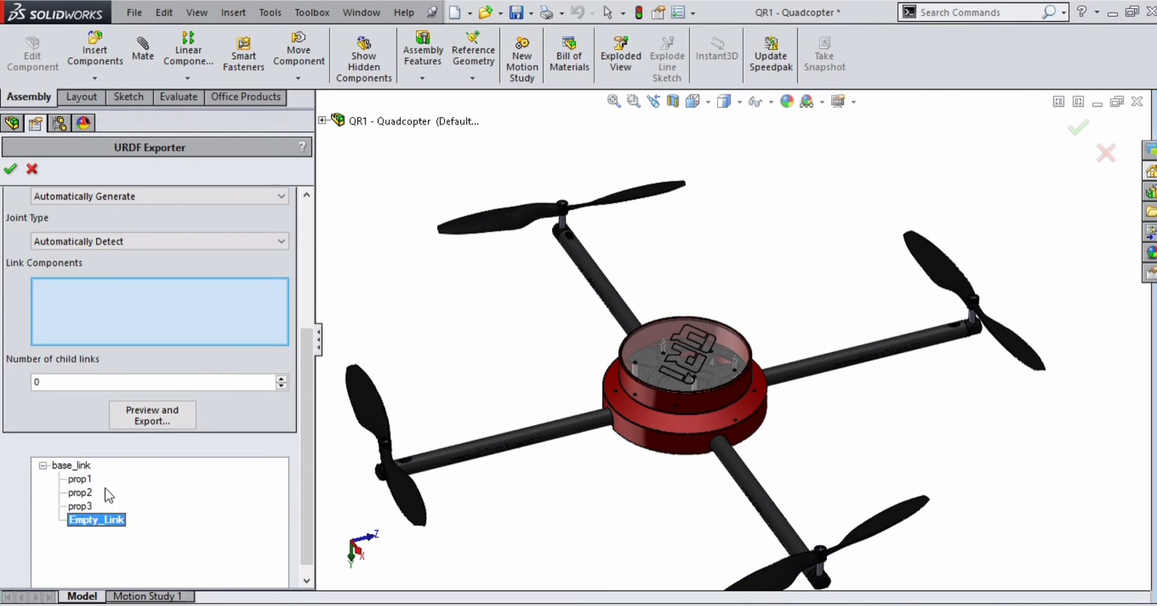
{"action": "left_click", "coordinate": [96, 520]}
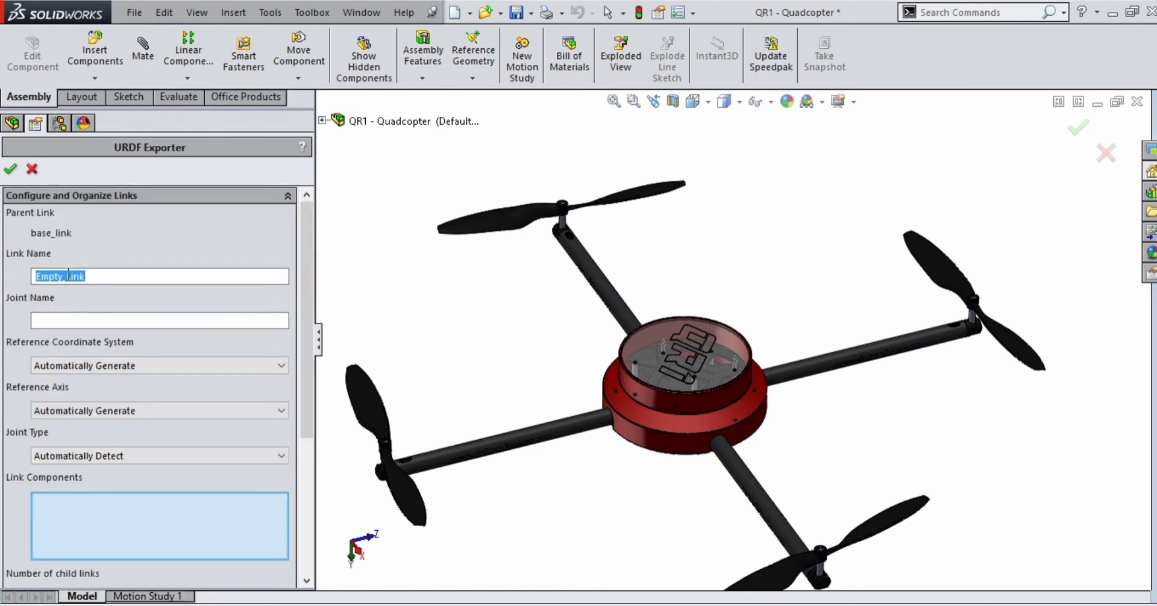
Name the last child link prop4, make prop4_joint continuous, and assign the lower-left propeller
{"action": "type", "text": "prop"}
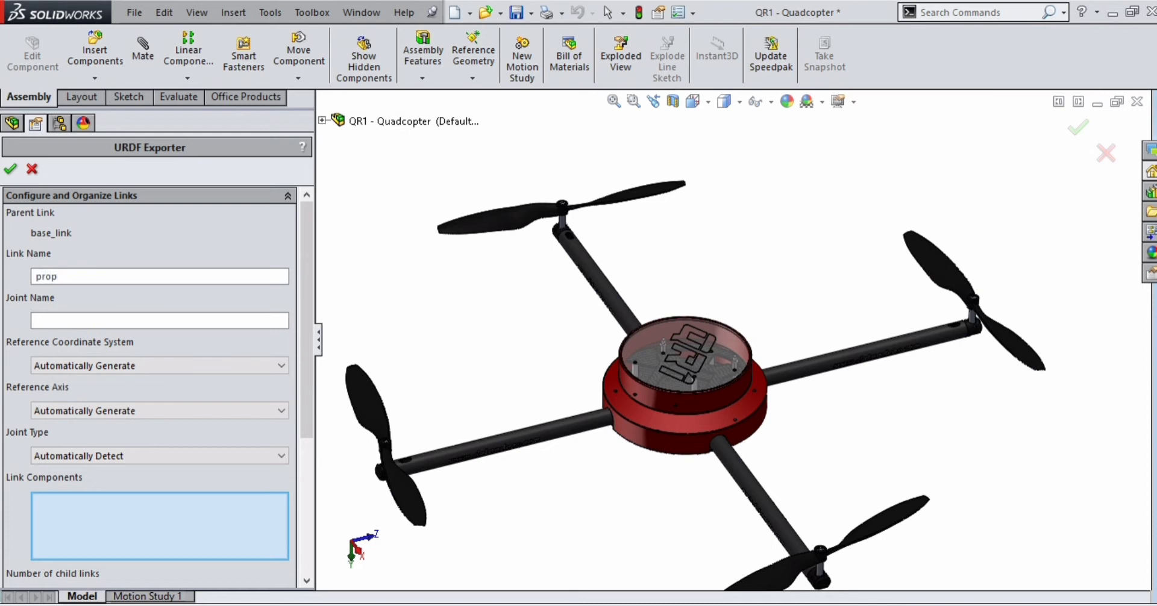
{"action": "type", "text": "p"}
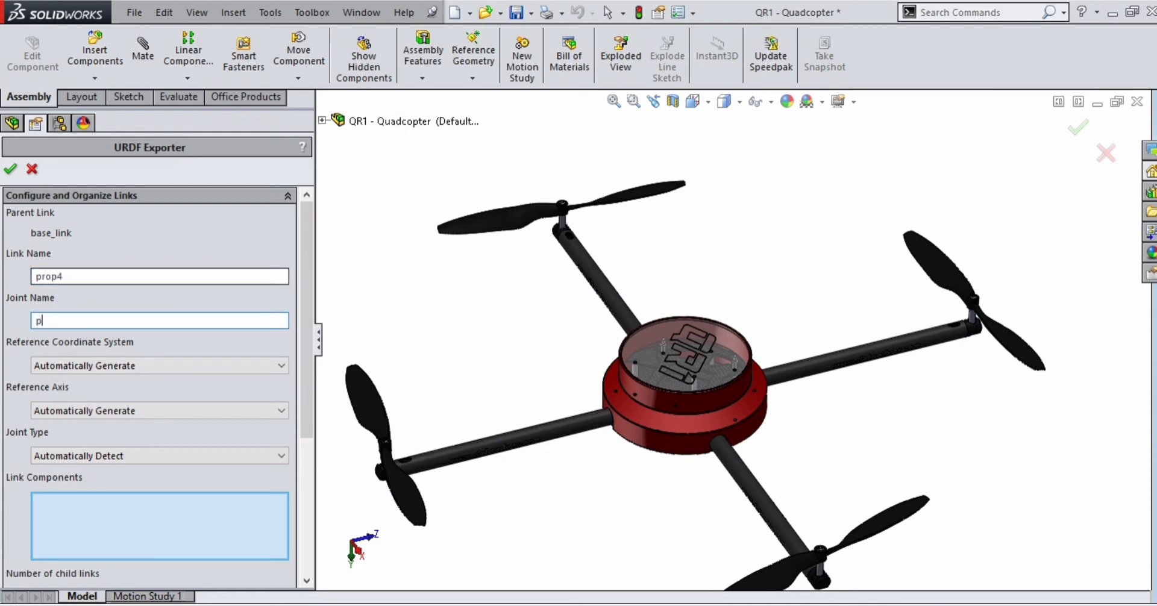
{"action": "type", "text": "rop4"}
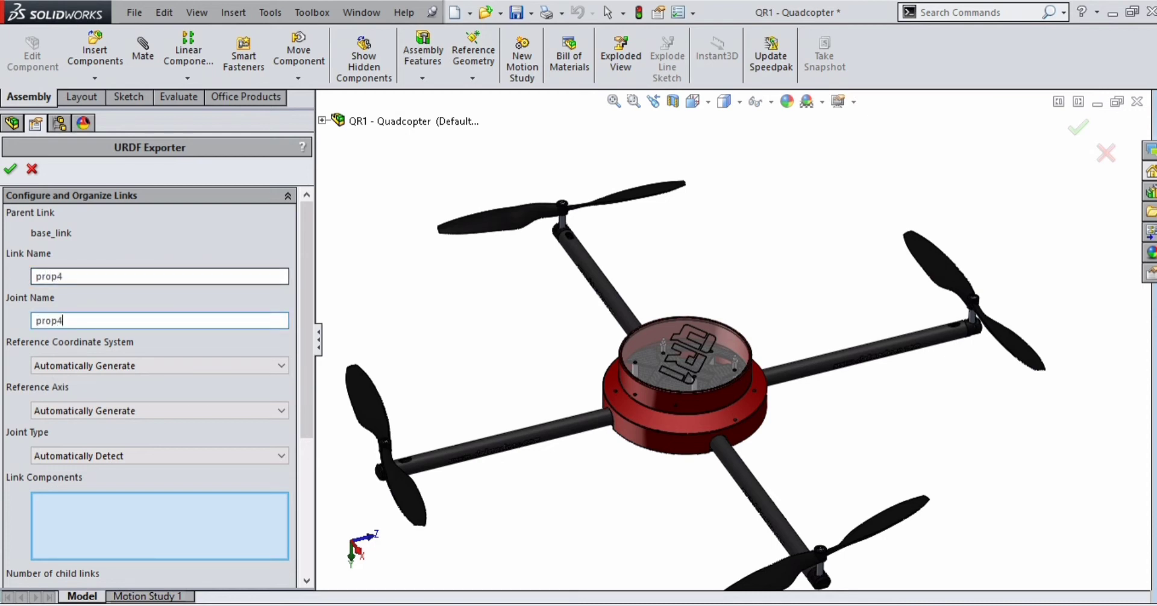
{"action": "type", "text": "_joint"}
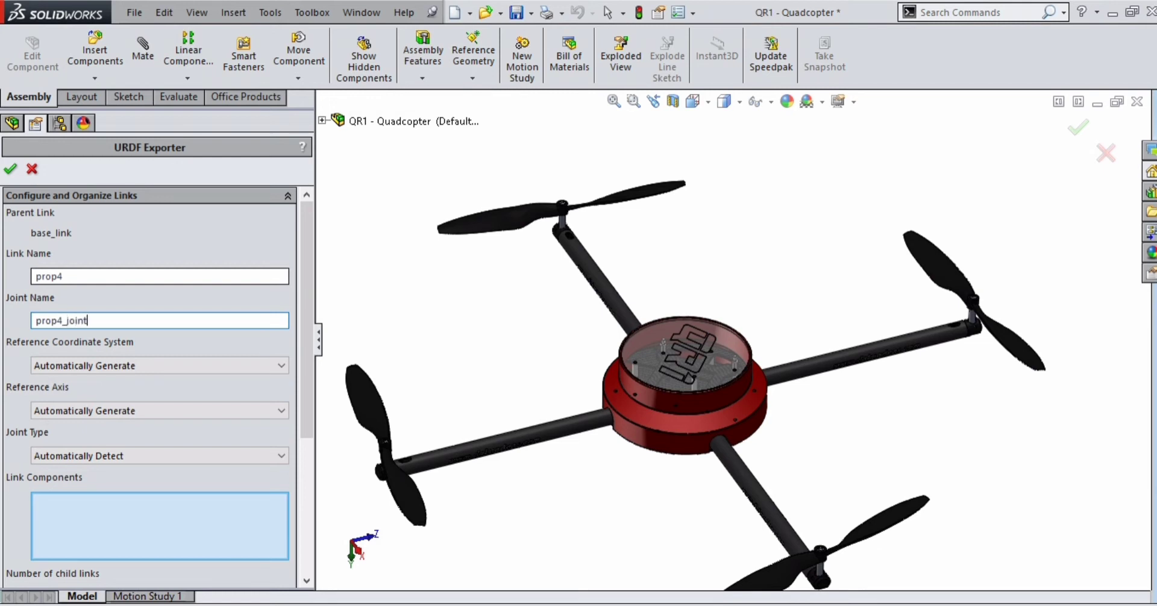
{"action": "left_click", "coordinate": [155, 456]}
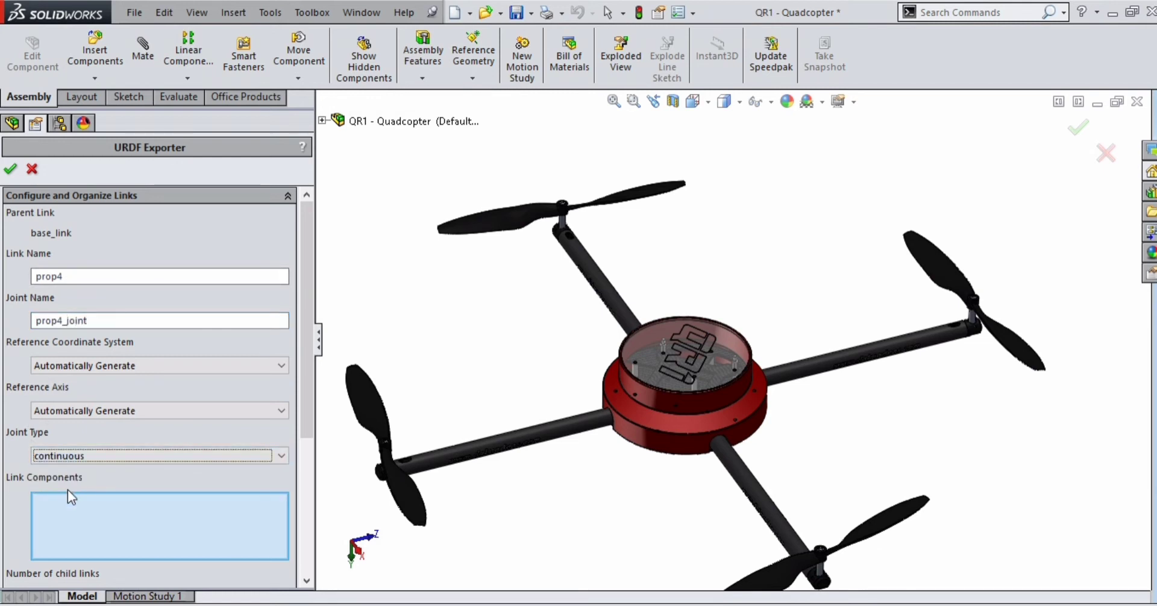
{"action": "left_click", "coordinate": [384, 428]}
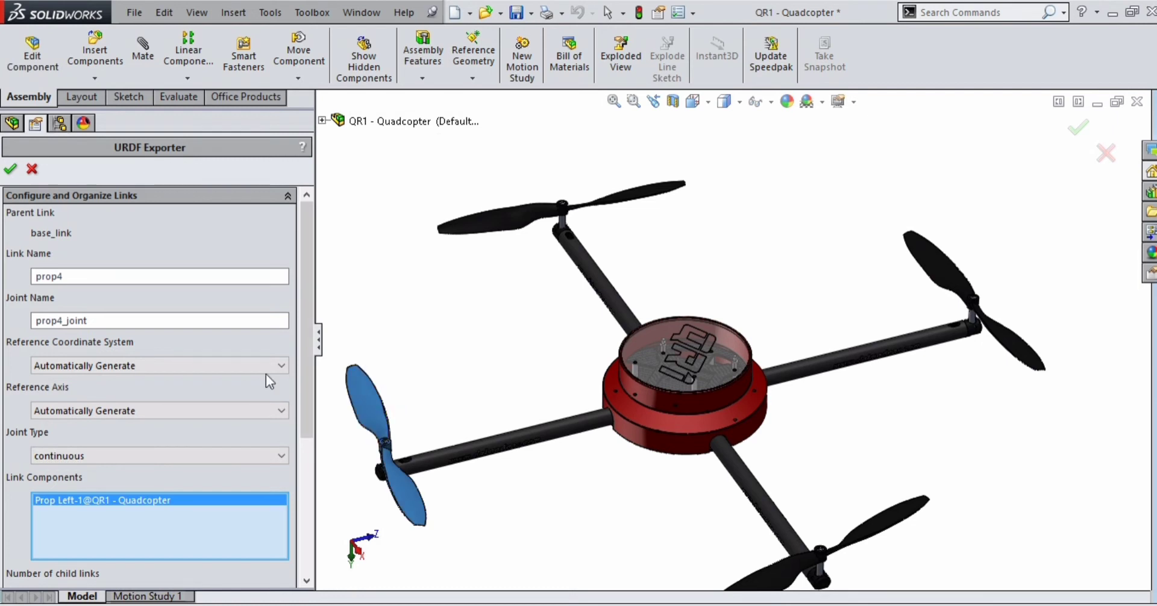
{"action": "scroll", "scroll_direction": "down", "scroll_amount": 3}
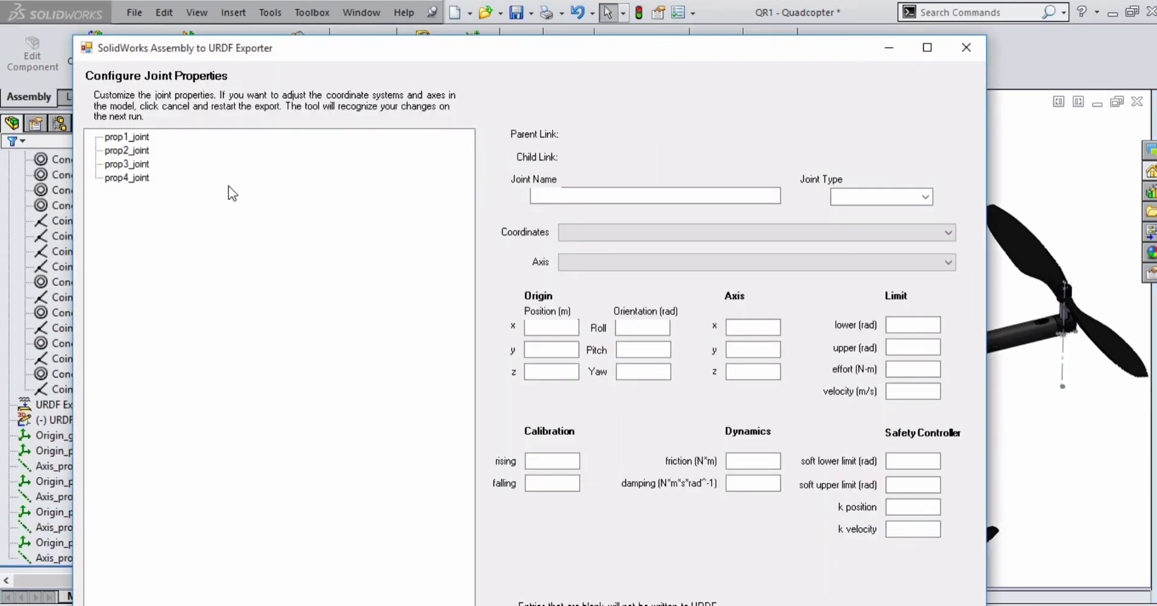
Enter 100 effort and velocity limits on the prop1 and prop2 joints
{"action": "left_click", "coordinate": [126, 136]}
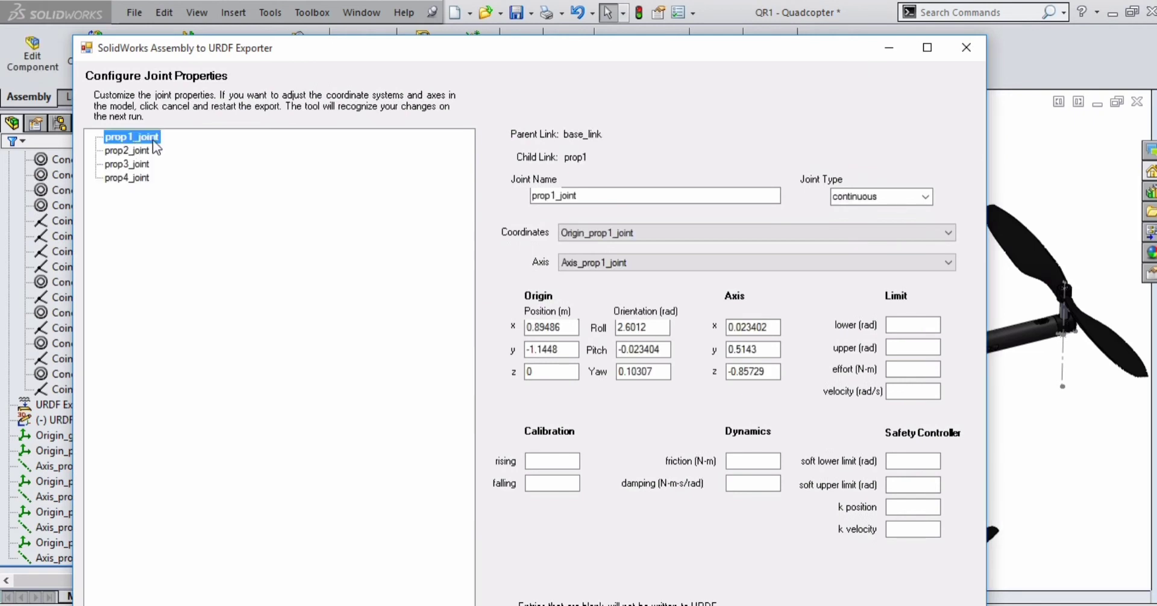
{"action": "left_click", "coordinate": [913, 369]}
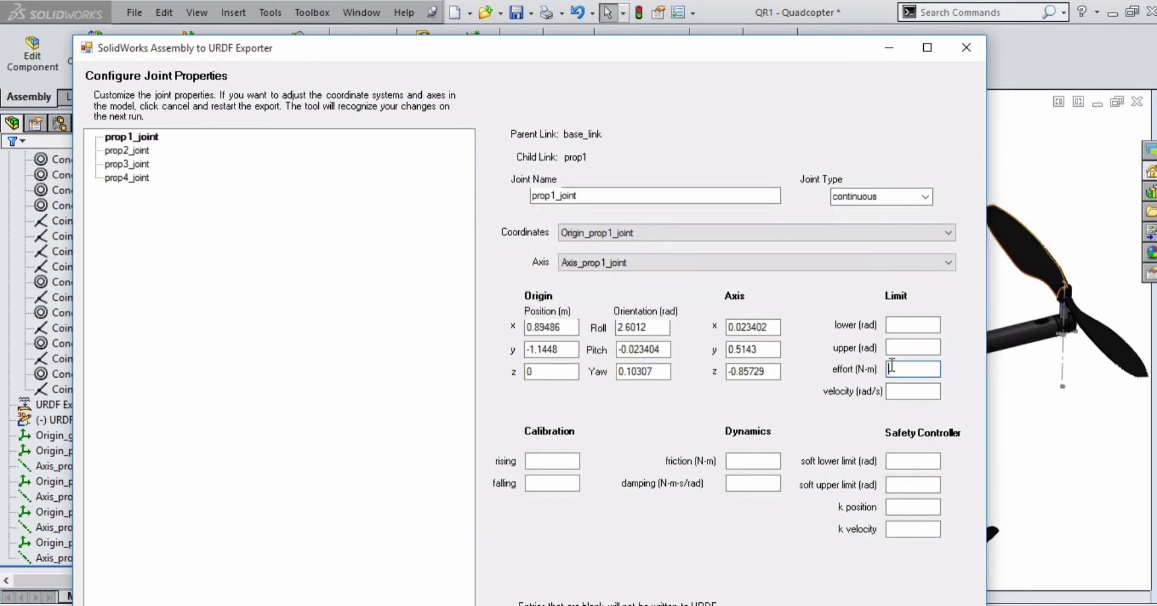
{"action": "type", "text": "100"}
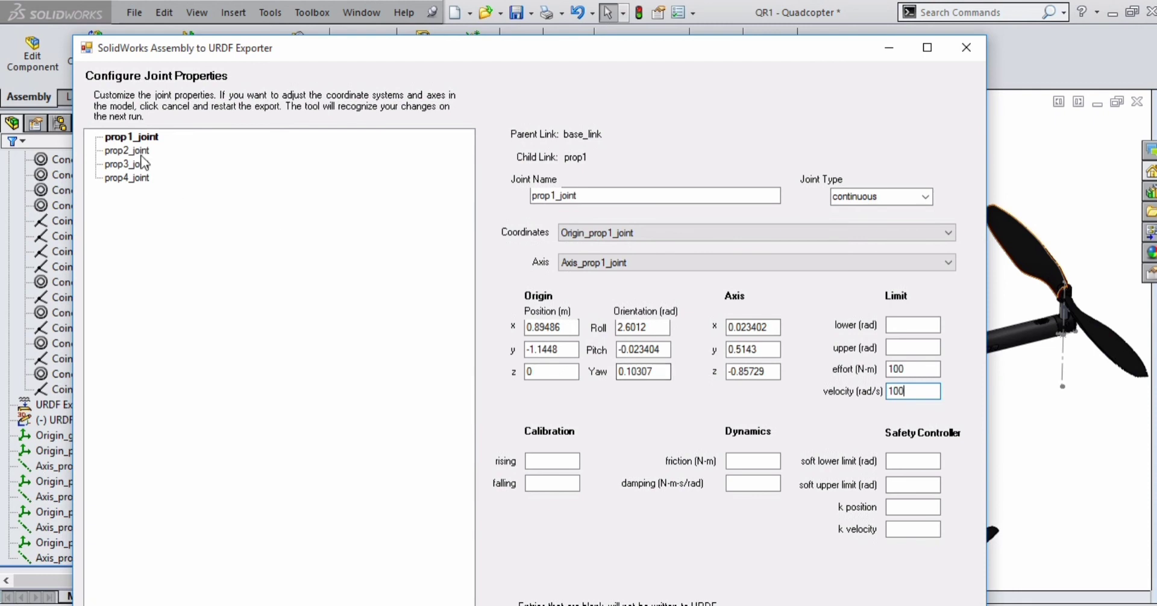
{"action": "left_click", "coordinate": [127, 151]}
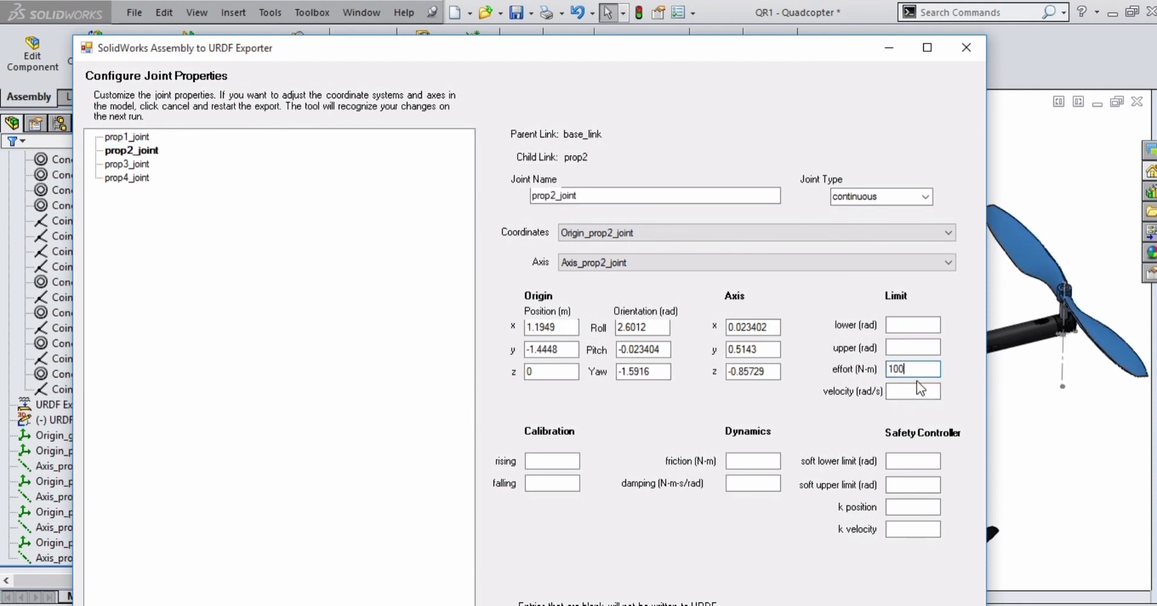
{"action": "type", "text": "100"}
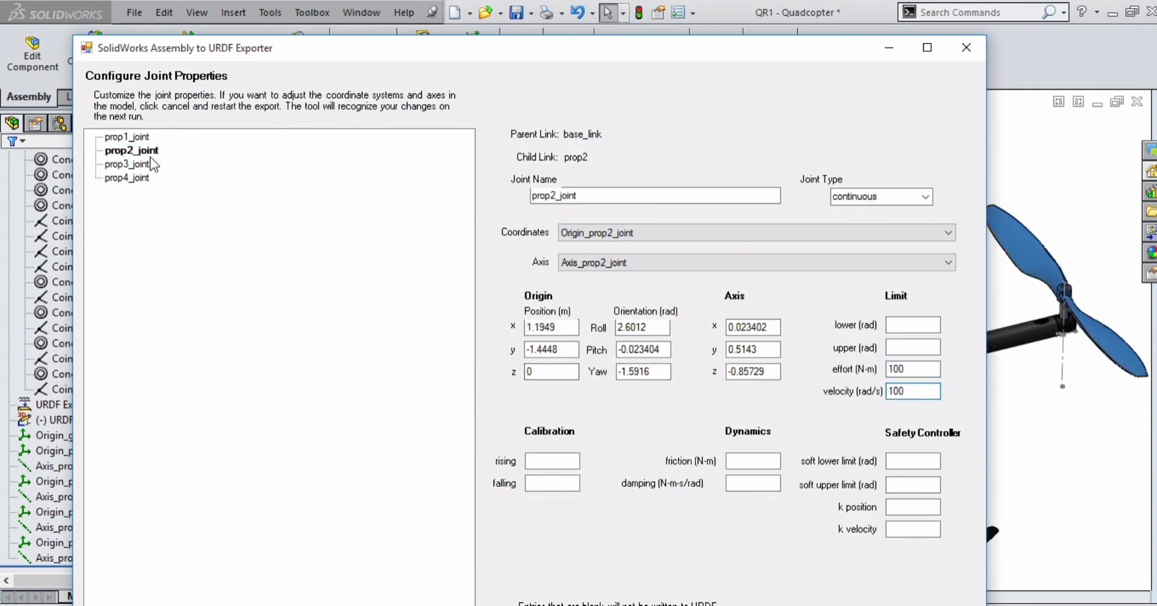
Enter 100 limits on the prop3 and prop4 joints, then Next and Finish
{"action": "left_click", "coordinate": [131, 164]}
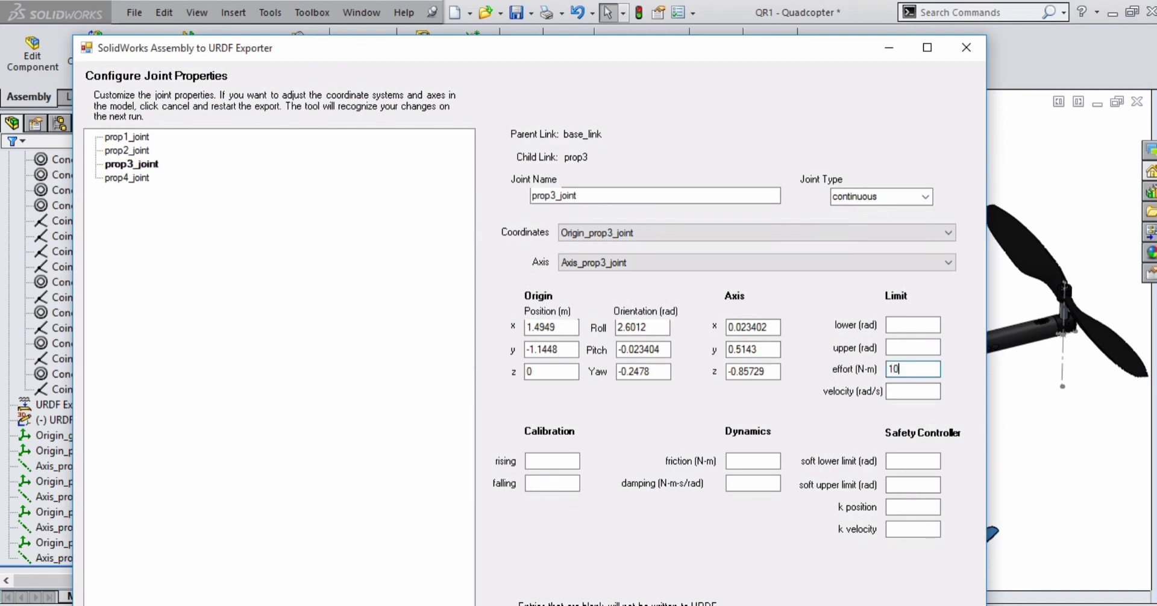
{"action": "type", "text": "100"}
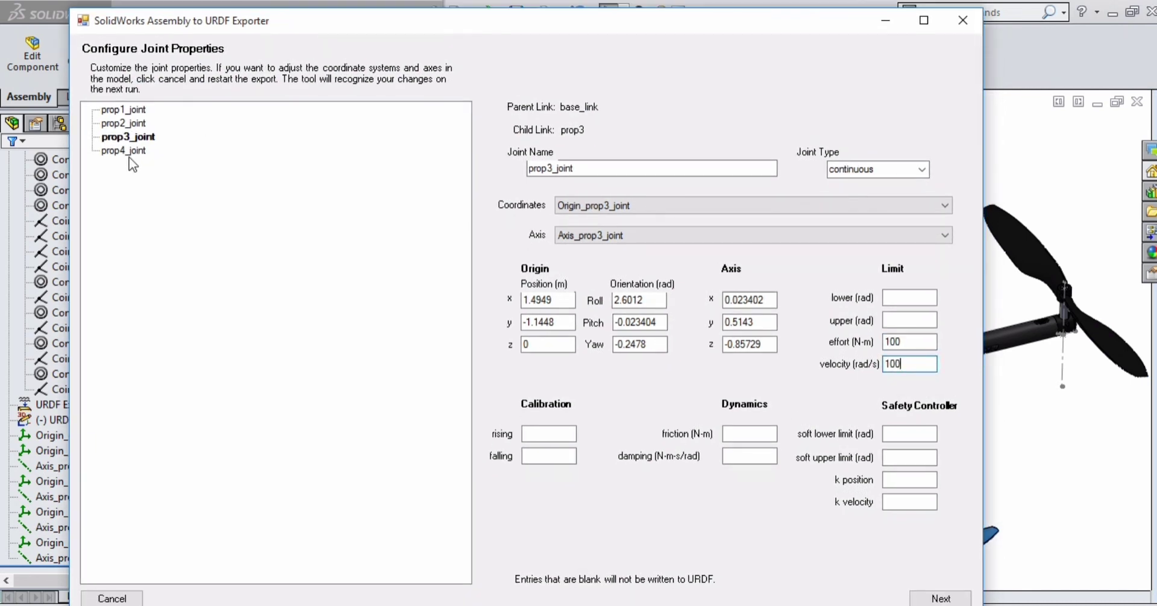
{"action": "left_click", "coordinate": [121, 151]}
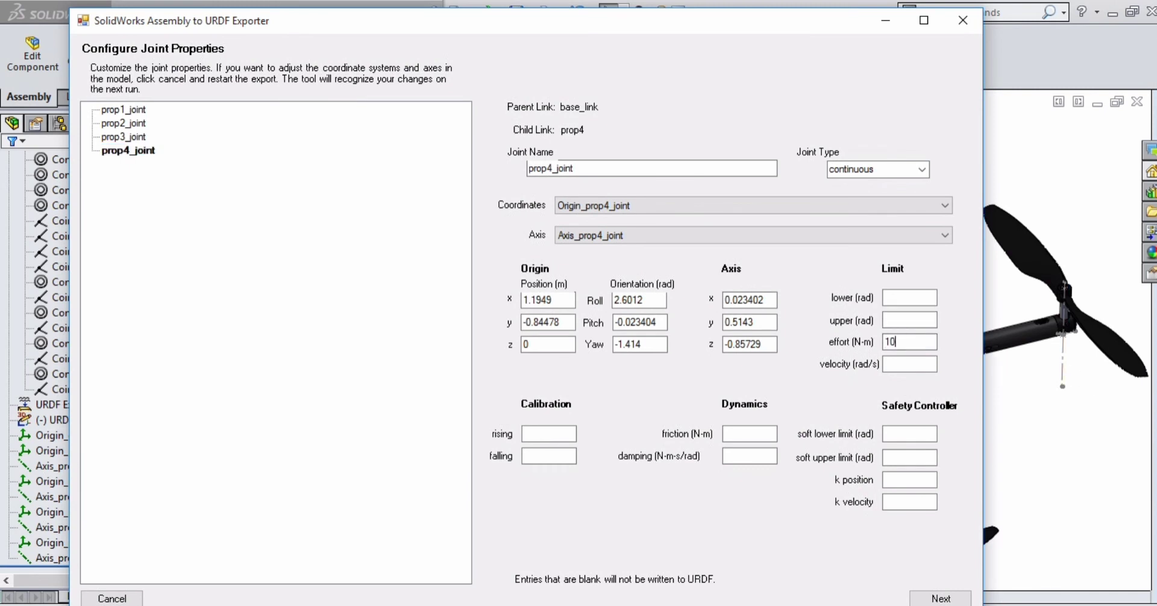
{"action": "type", "text": "100"}
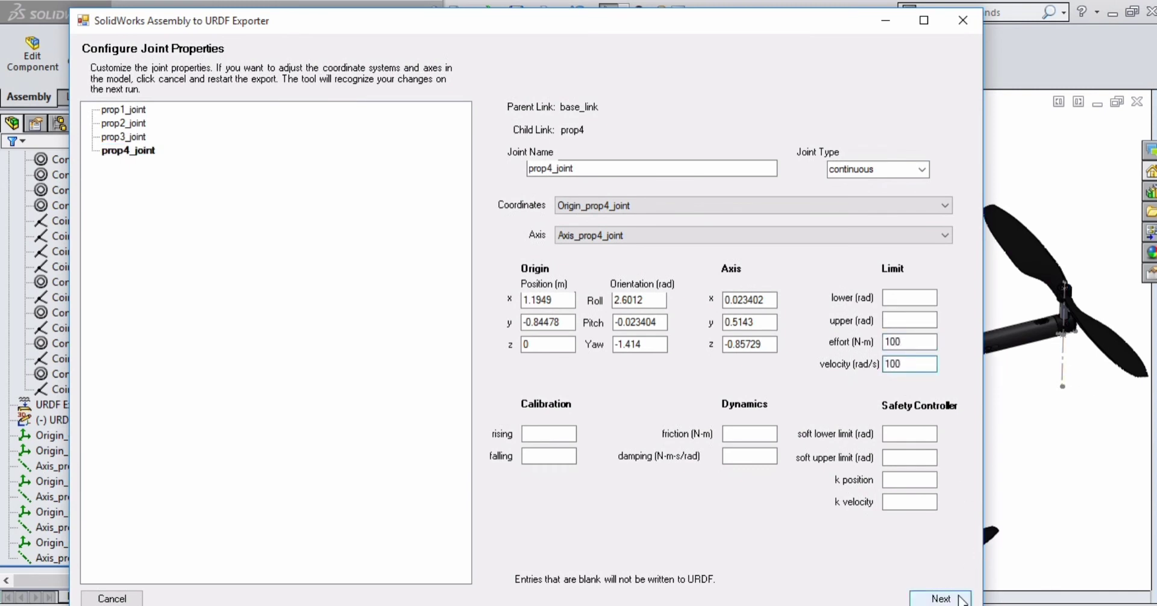
{"action": "left_click", "coordinate": [940, 599]}
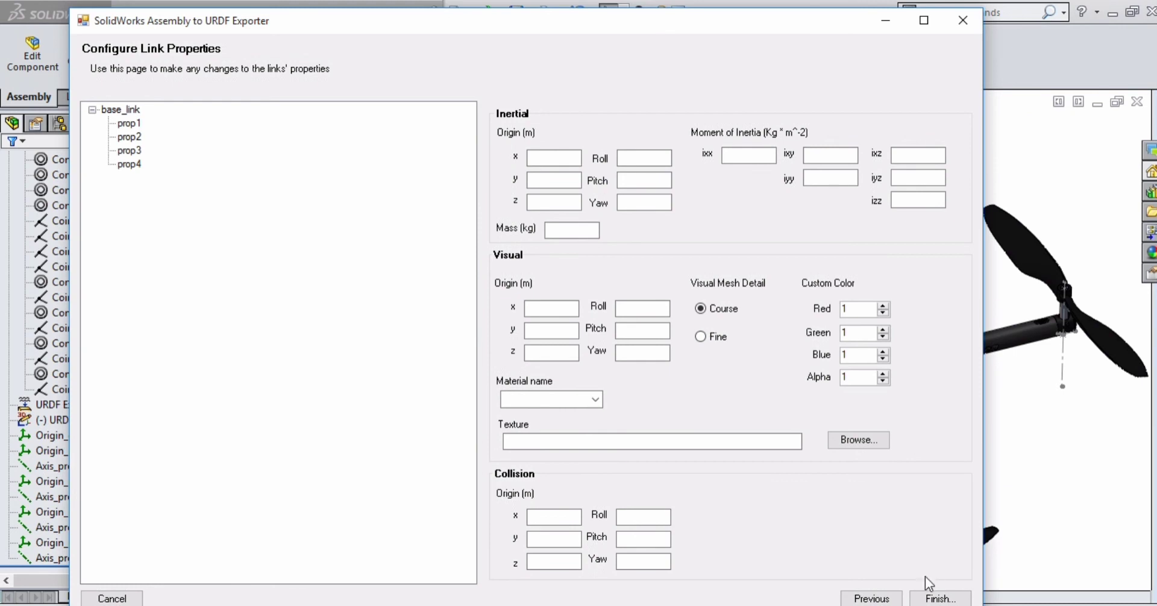
{"action": "left_click", "coordinate": [940, 599]}
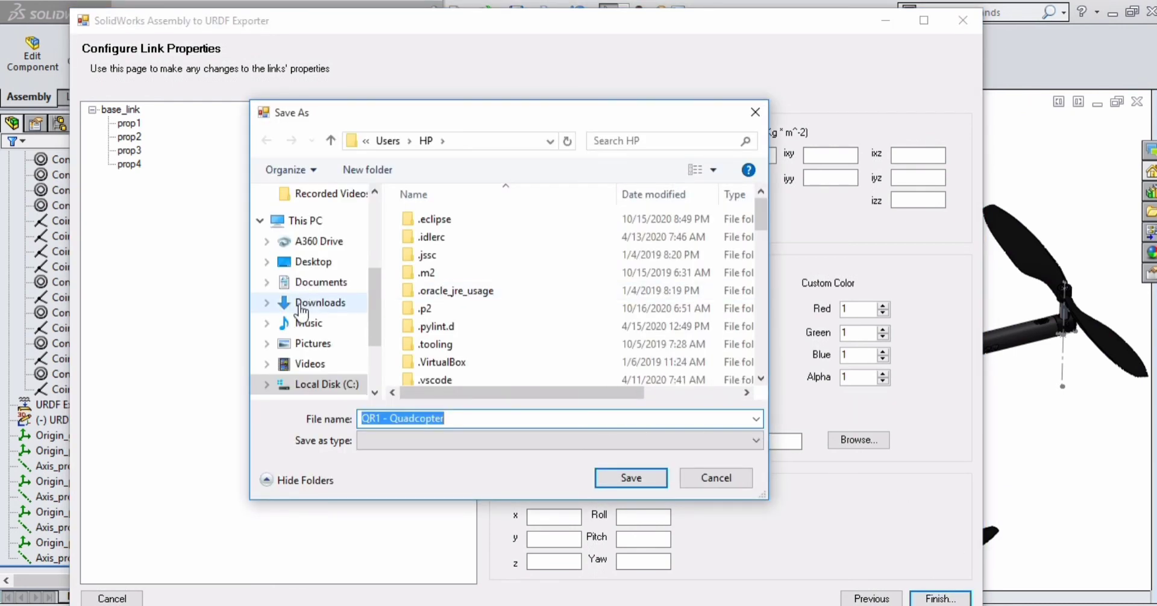
Save the URDF package as drone_urdf on Local Disk (E:) and acknowledge the creation notice
{"action": "left_click", "coordinate": [312, 262]}
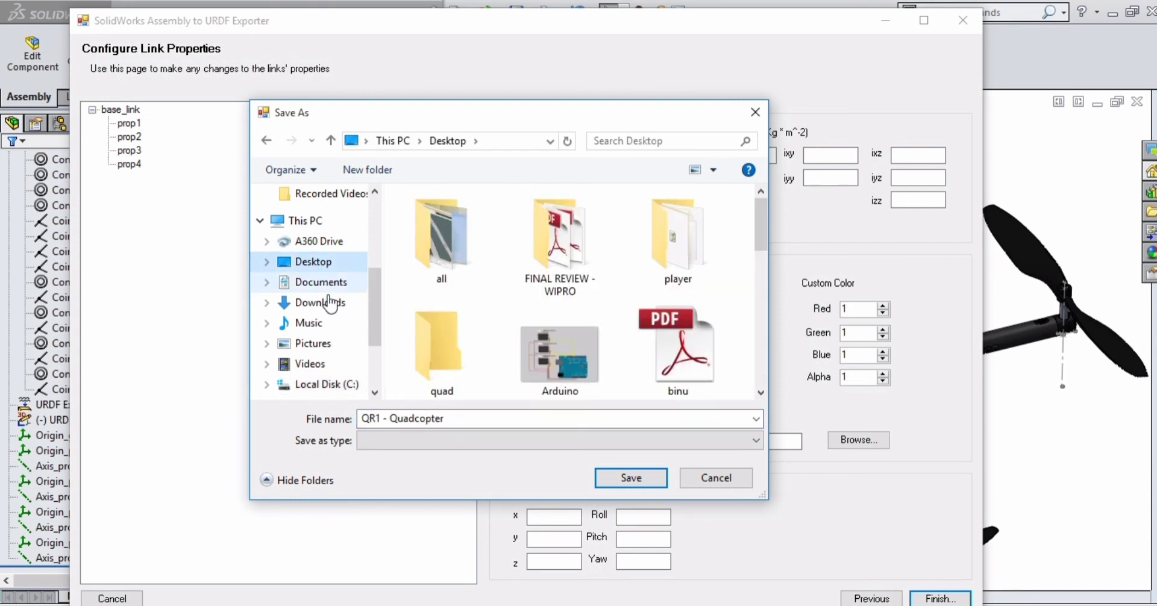
{"action": "left_click", "coordinate": [323, 316]}
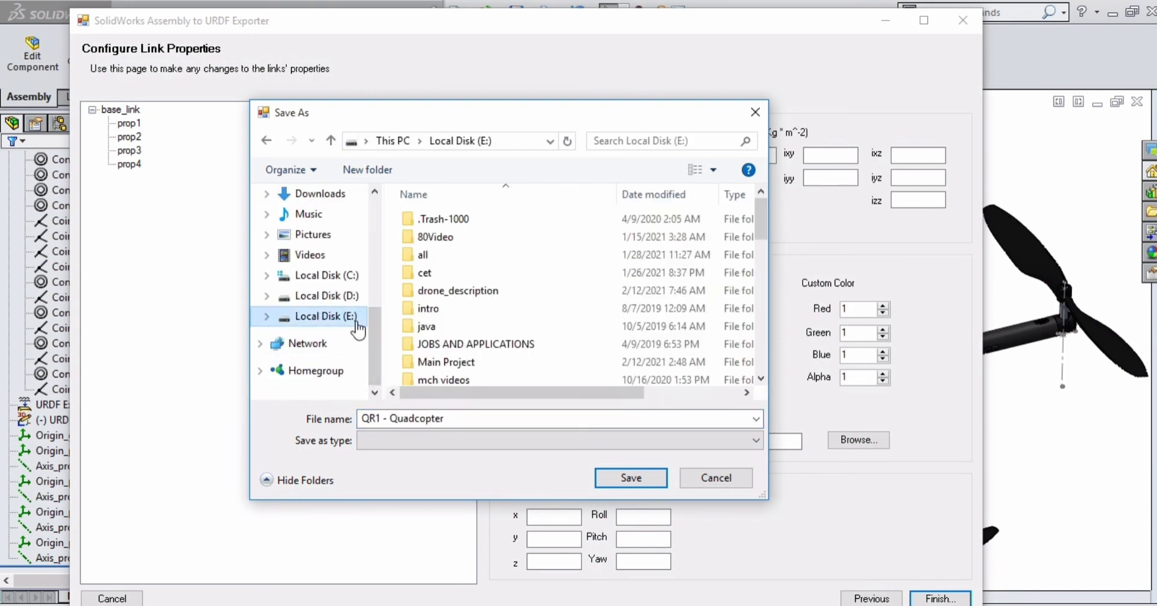
{"action": "triple_click", "coordinate": [559, 418]}
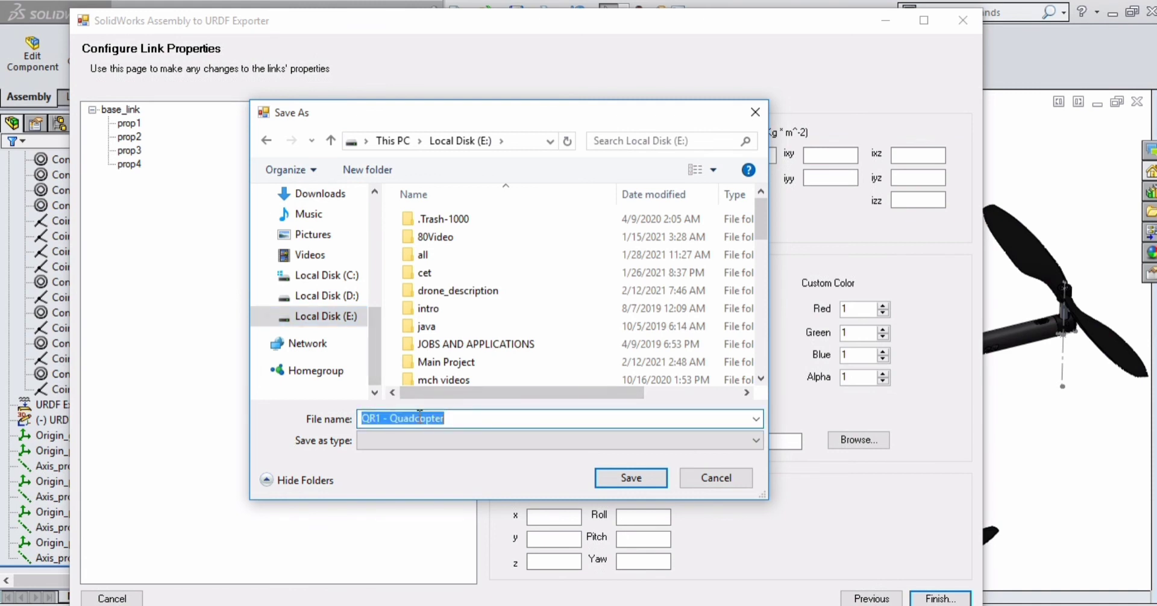
{"action": "type", "text": "dr"}
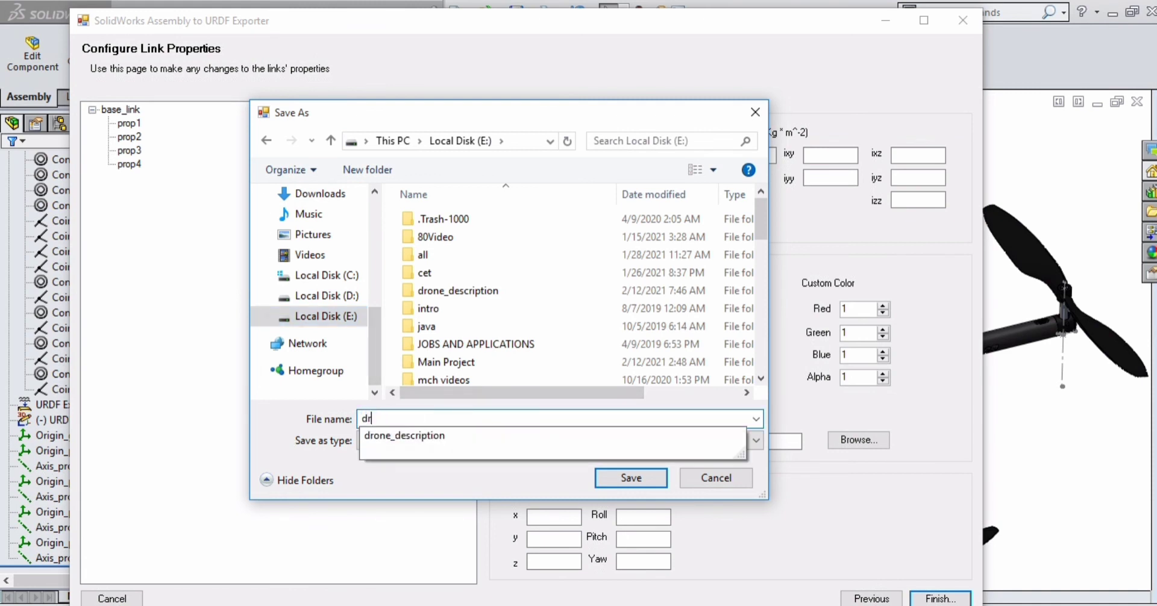
{"action": "type", "text": "one_ur"}
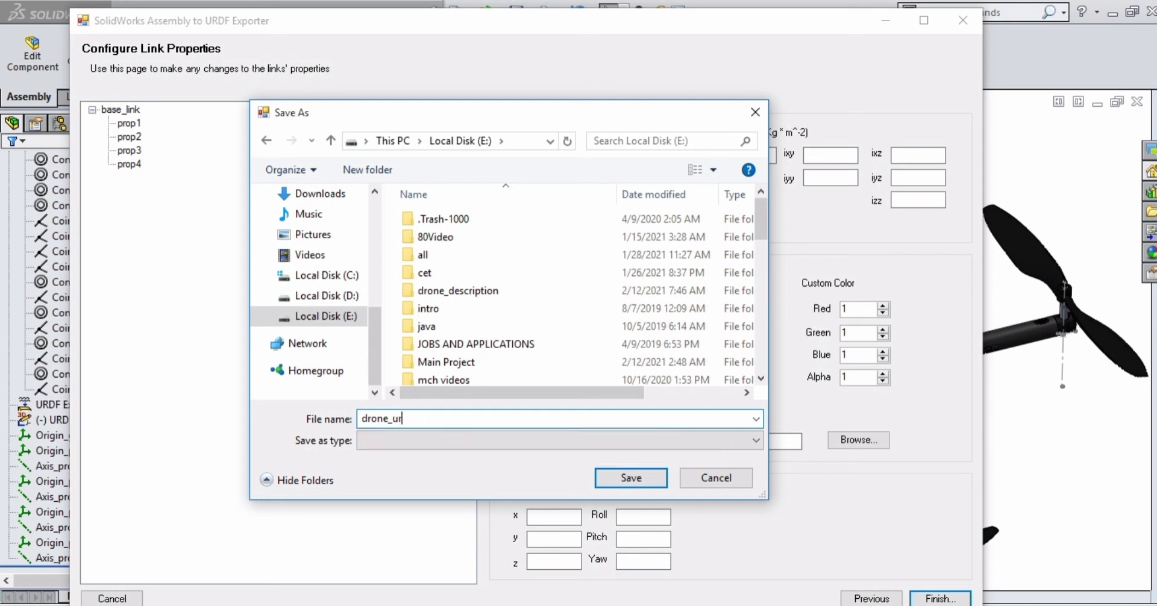
{"action": "type", "text": "df"}
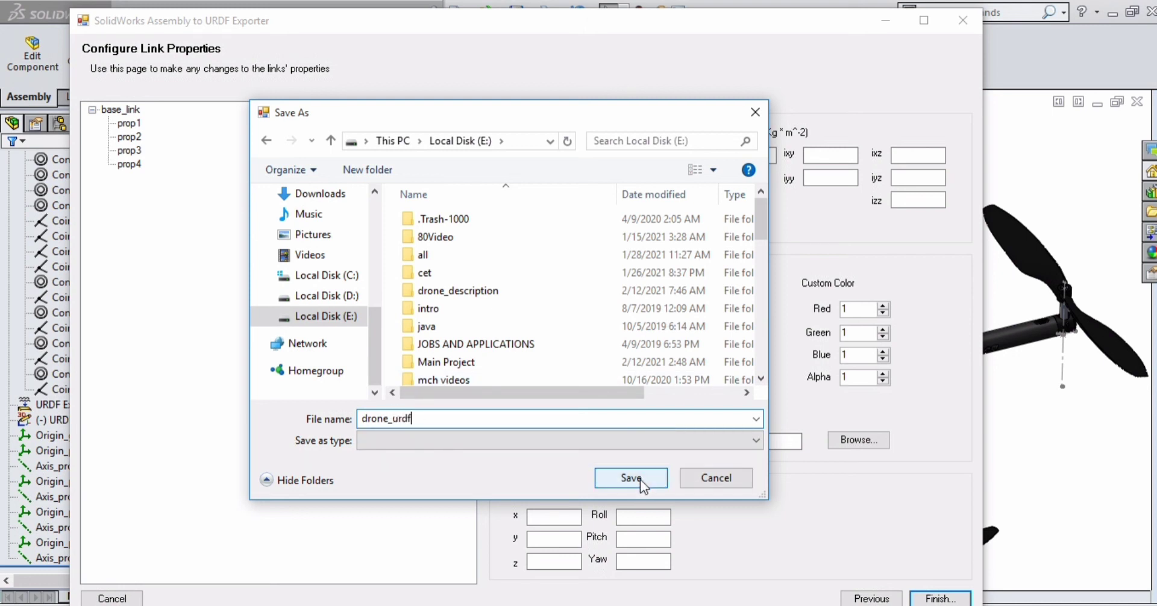
{"action": "left_click", "coordinate": [631, 478]}
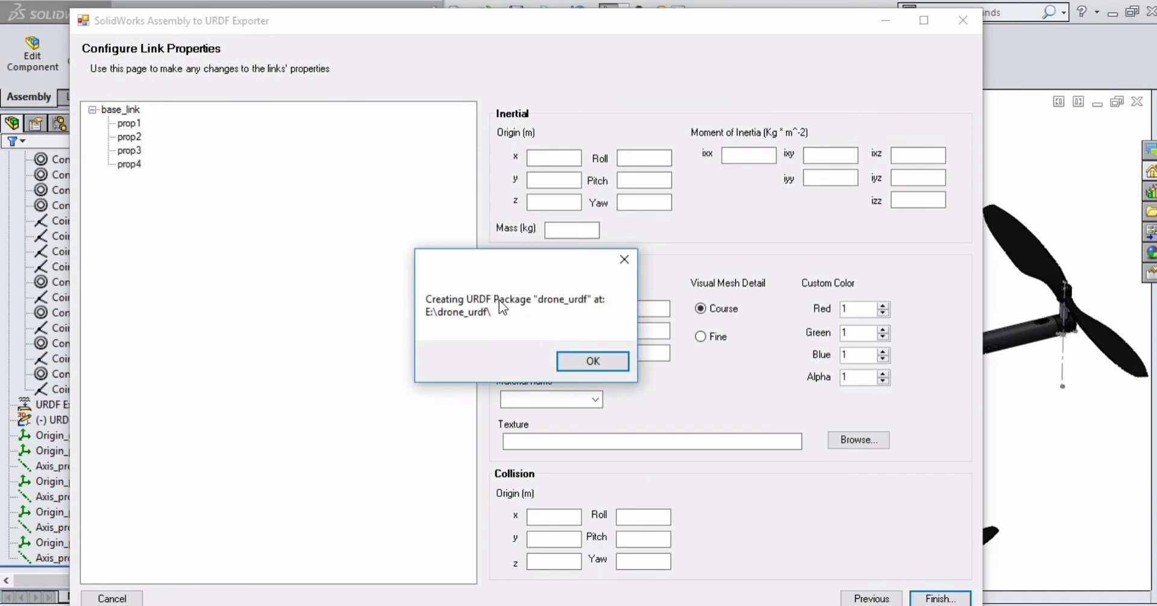
{"action": "left_click", "coordinate": [592, 360]}
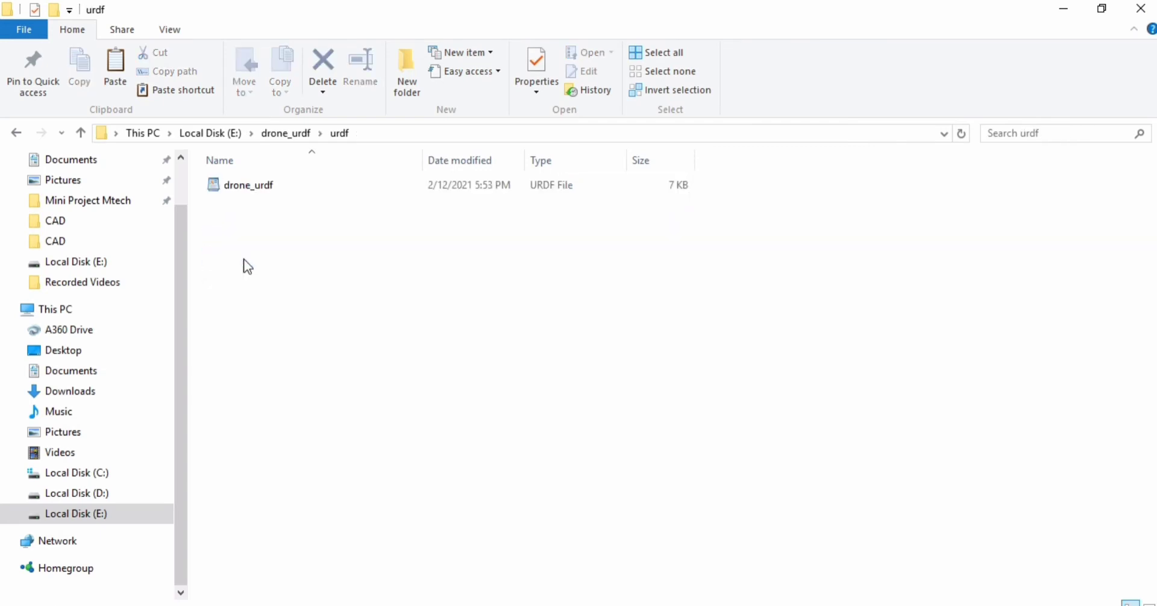
Open drone_urdf from E:\drone_urdf\urdf with Edit with Notepad++
{"action": "left_click", "coordinate": [249, 184]}
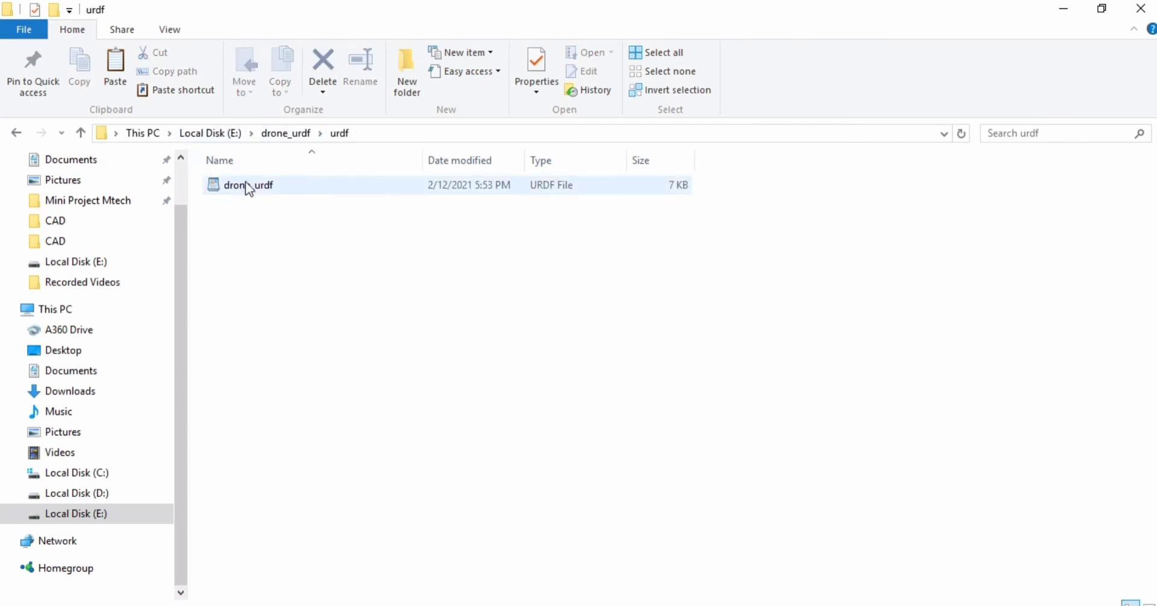
{"action": "right_click", "coordinate": [247, 185]}
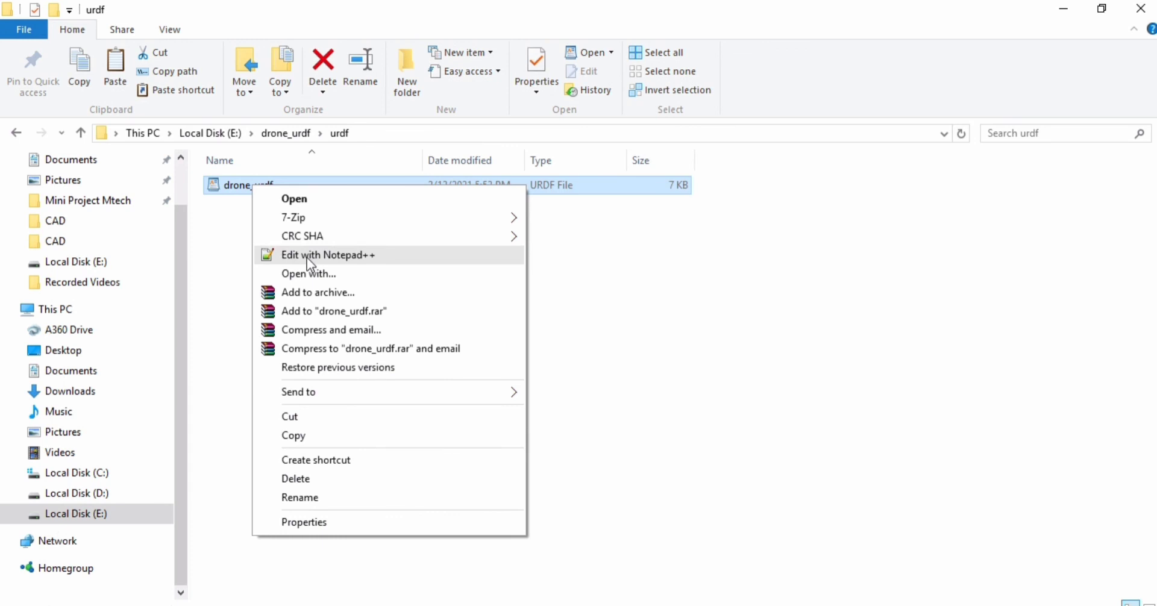
{"action": "left_click", "coordinate": [327, 254]}
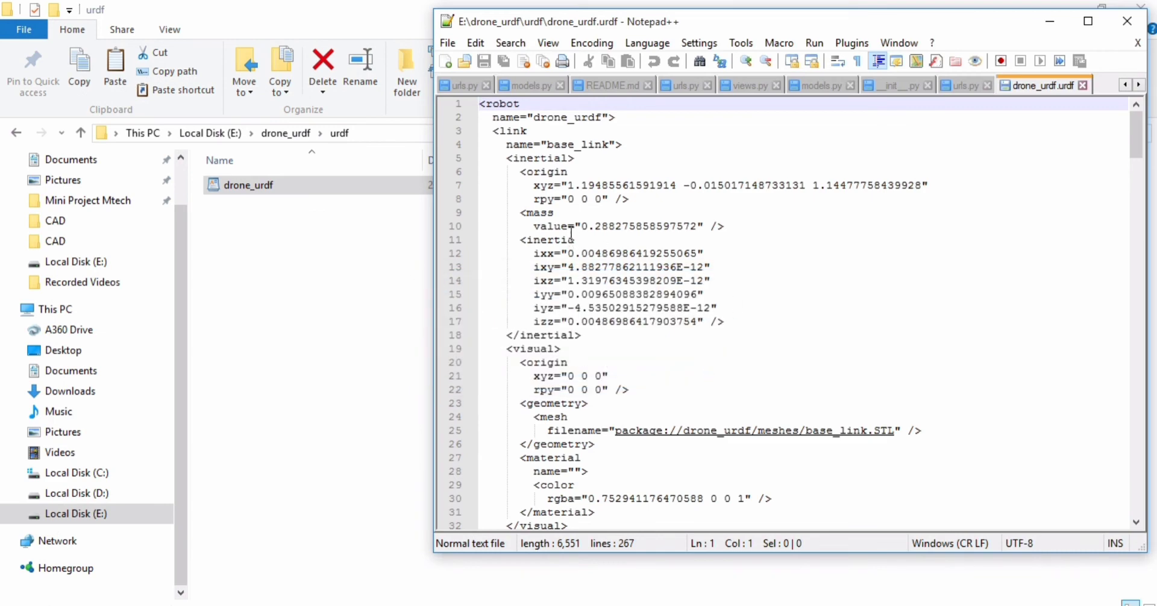
Check base_link, prop links and continuous joints to the file's end, then close Notepad++ and Explorer
{"action": "double_click", "coordinate": [579, 144]}
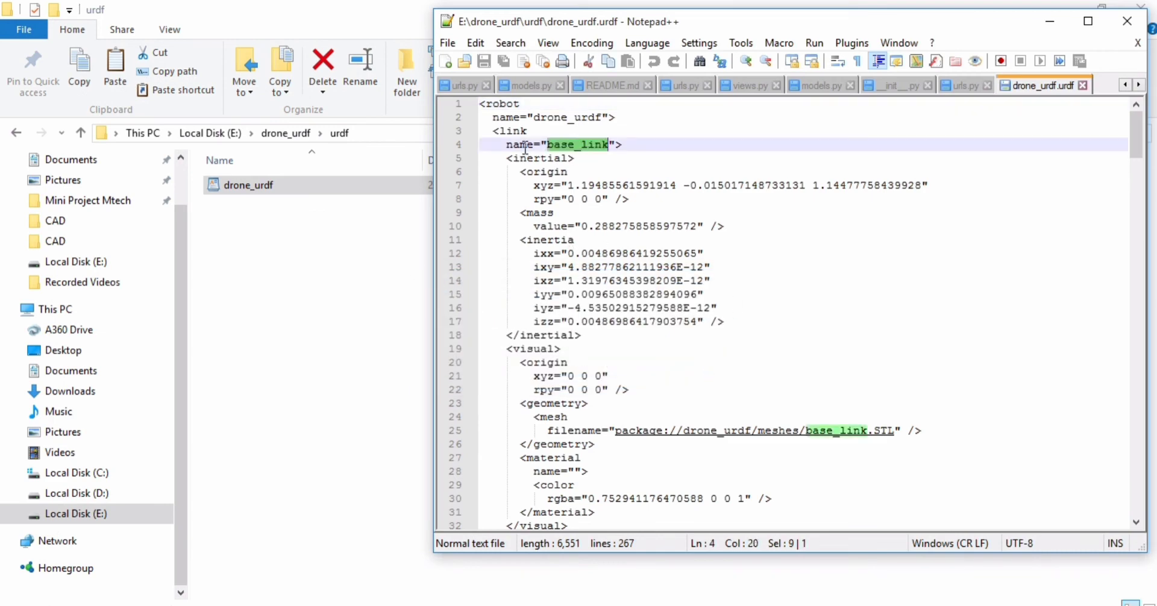
{"action": "scroll", "scroll_direction": "down", "scroll_amount": 3}
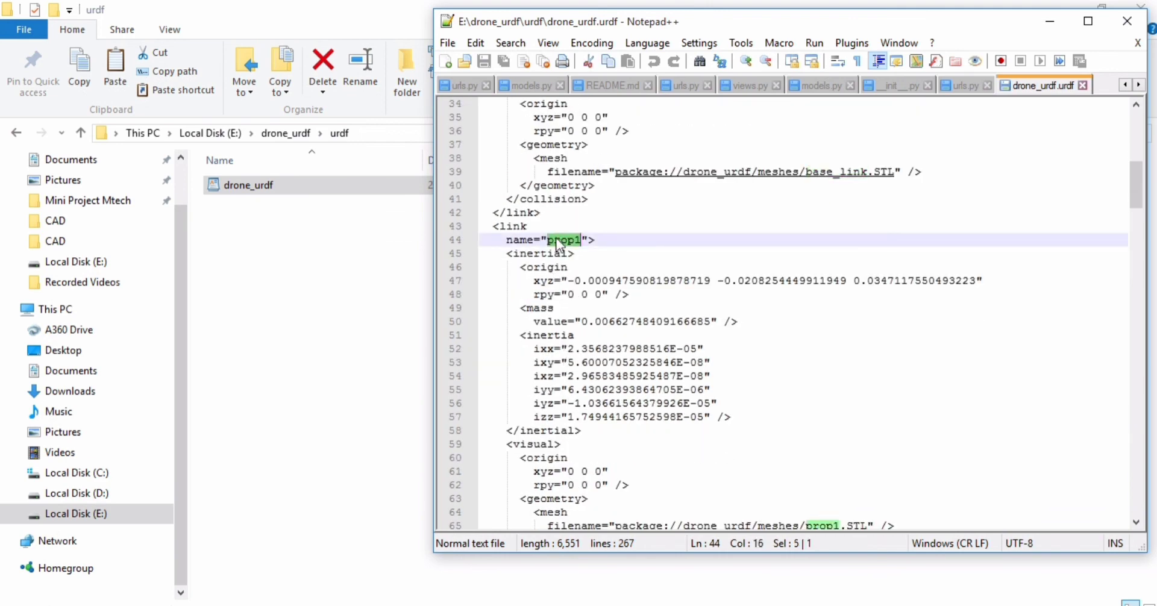
{"action": "scroll", "scroll_direction": "down", "scroll_amount": 3}
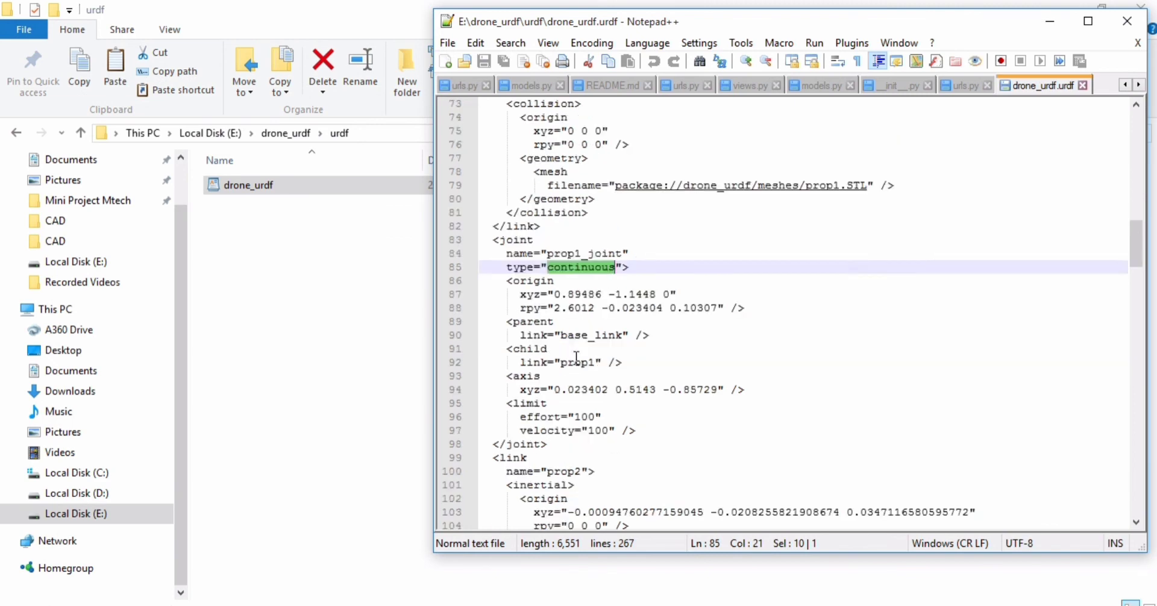
{"action": "scroll", "scroll_direction": "down", "scroll_amount": 3}
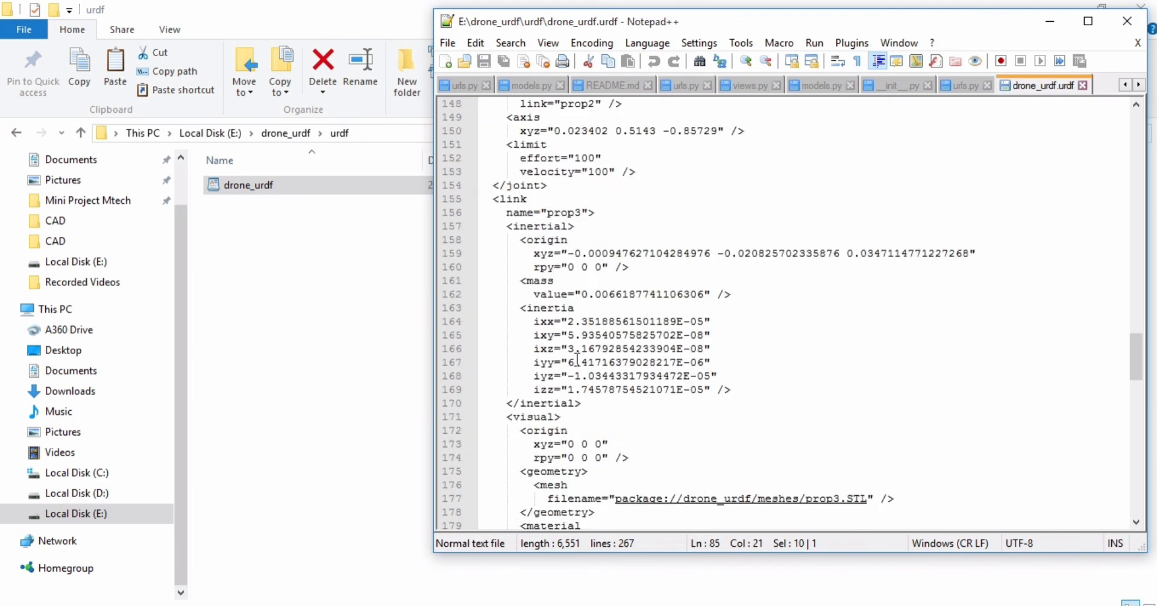
{"action": "scroll", "scroll_direction": "down", "scroll_amount": 3}
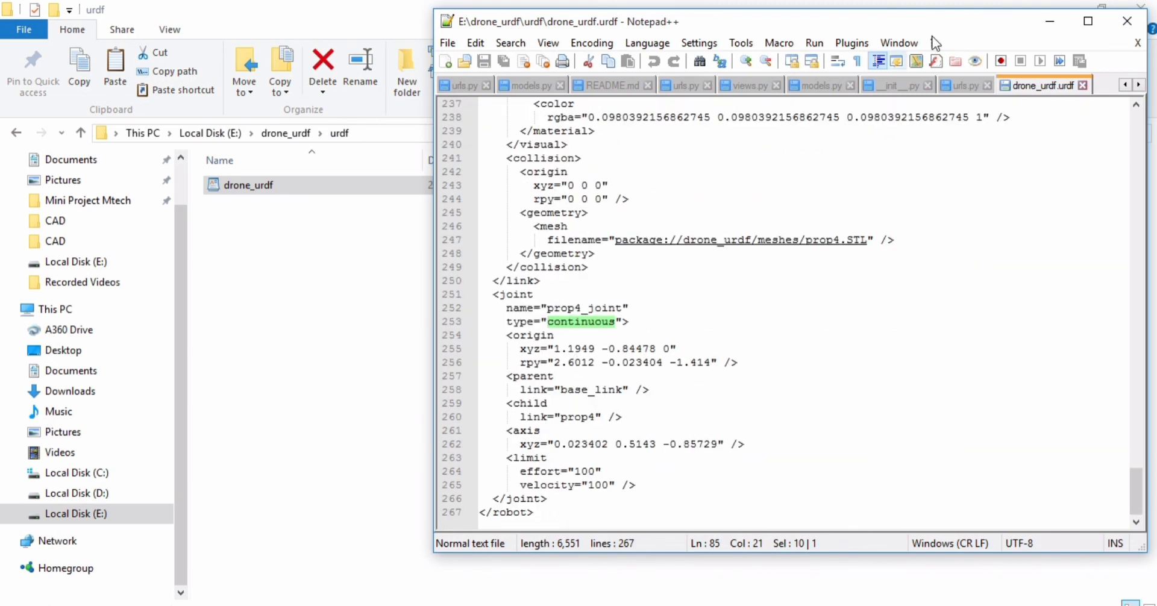
{"action": "left_click", "coordinate": [1126, 20]}
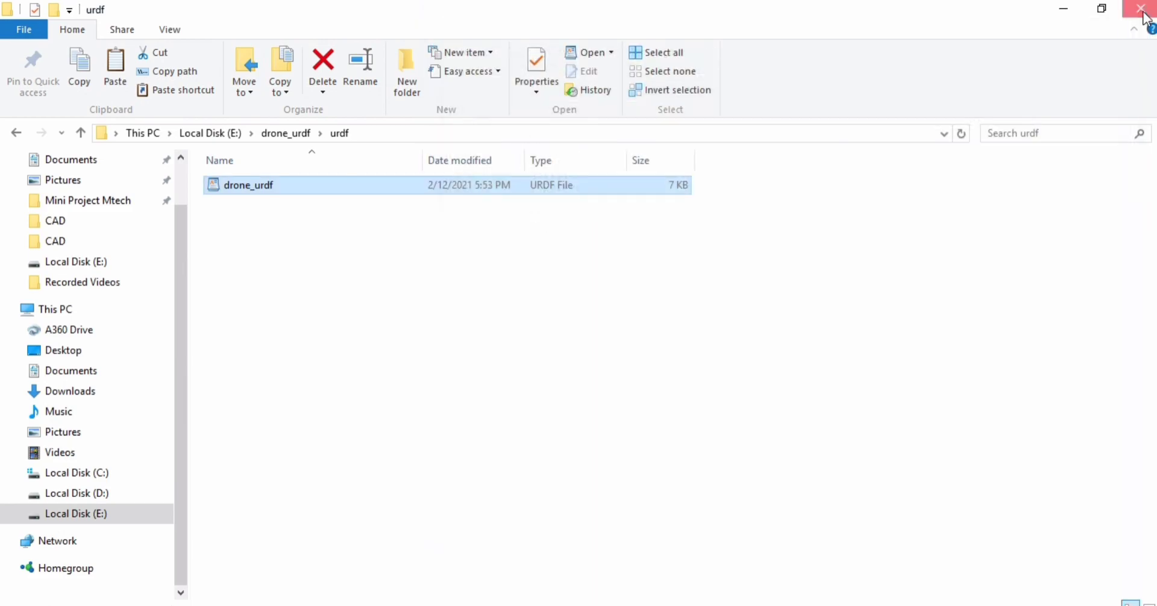
{"action": "left_click", "coordinate": [1141, 9]}
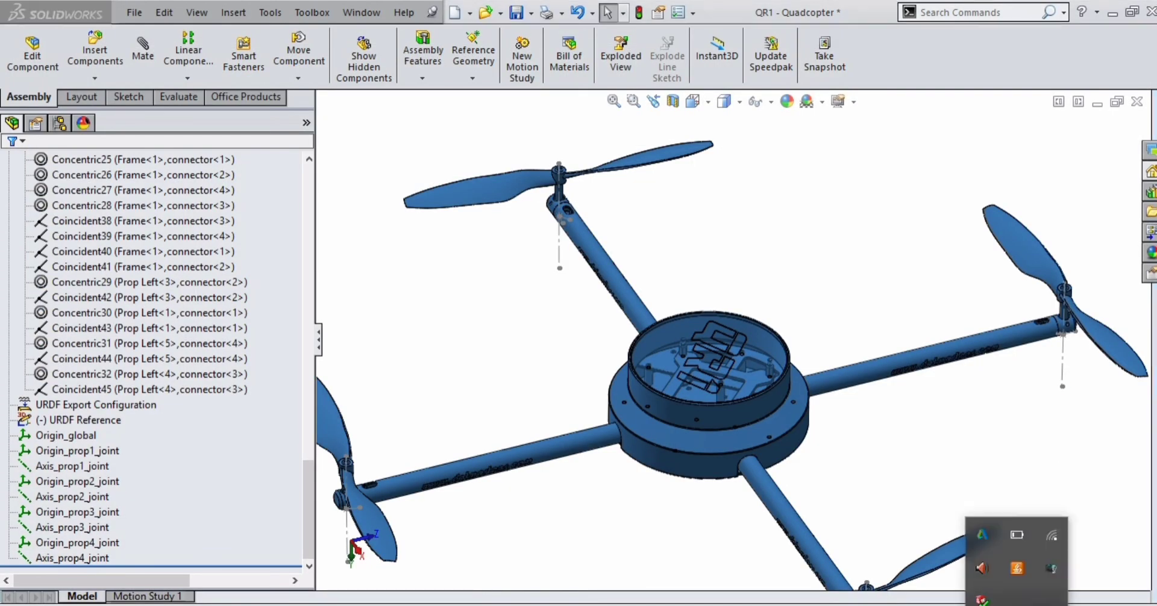